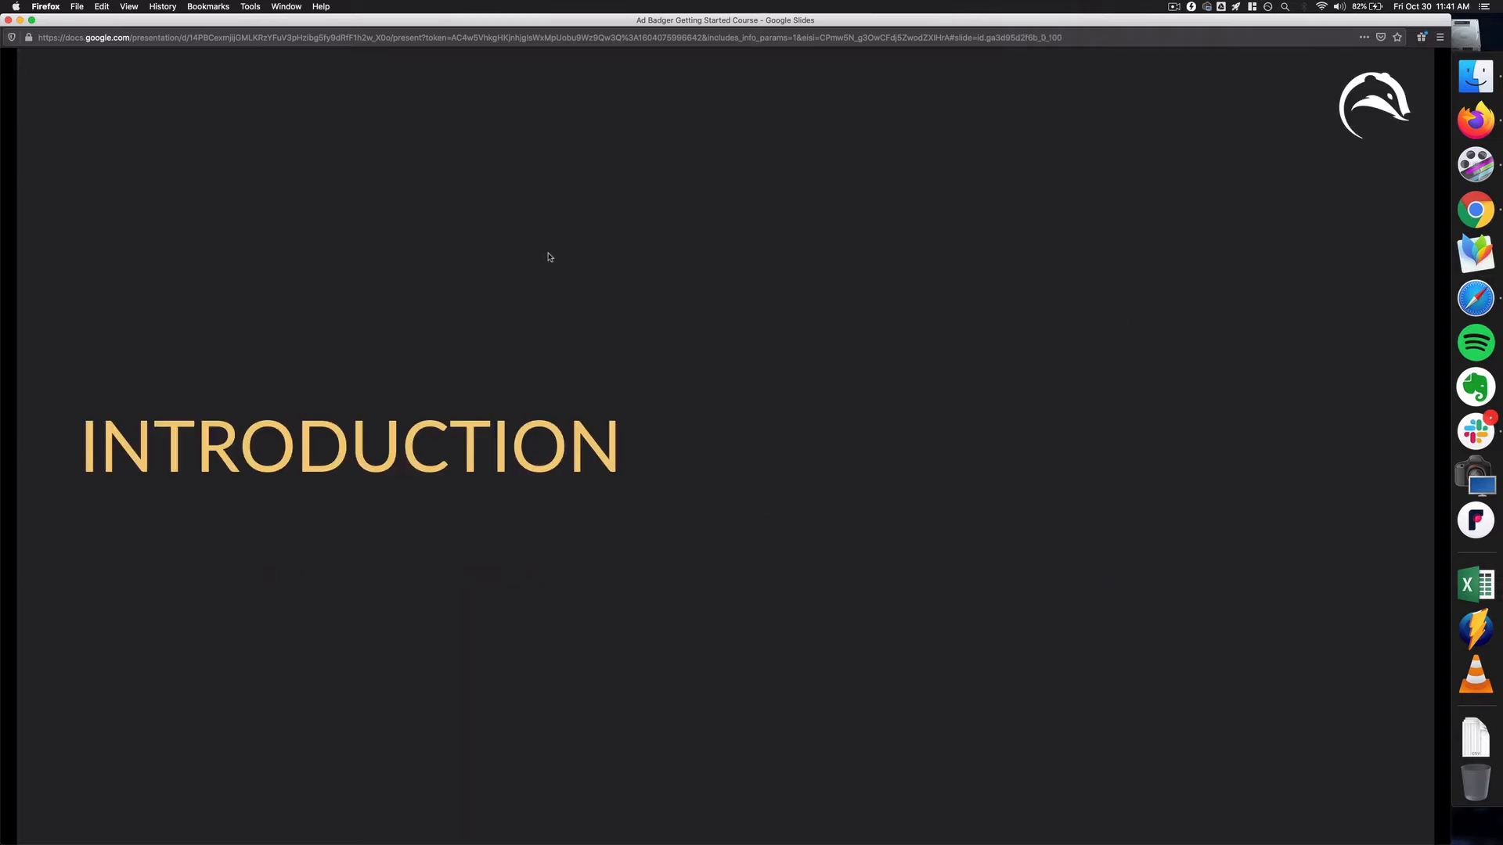
- Advance the slideshow past the INTRODUCTION title to 'And the Amazon seller started to scream.'
{"action": "key", "text": "right"}
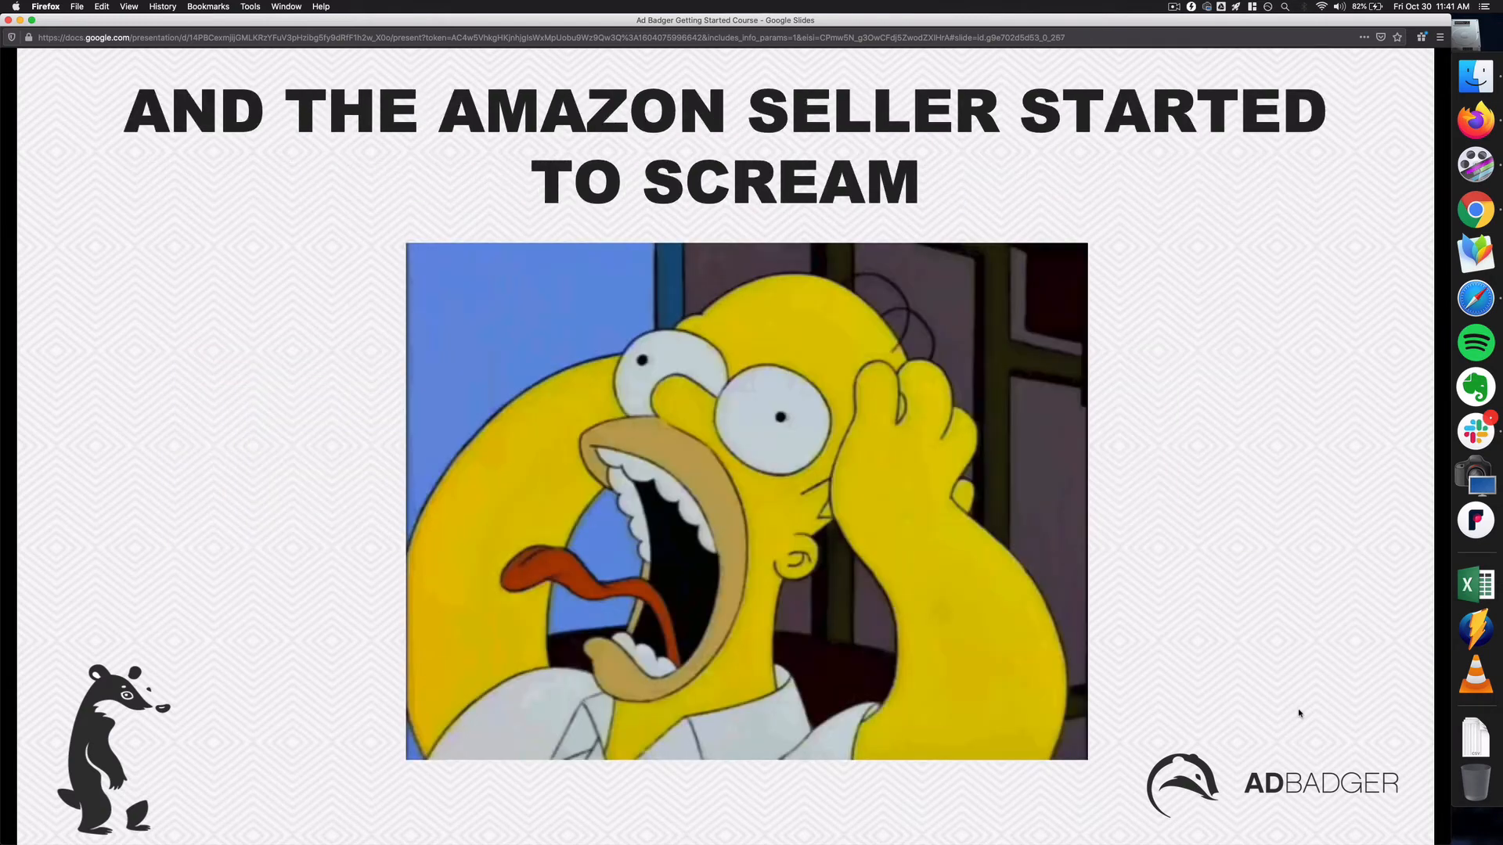
- Advance through the organic traffic, PPC, Excel, Badger Den and easy-optimization slides to 'The Challenge'
{"action": "key", "text": "Right"}
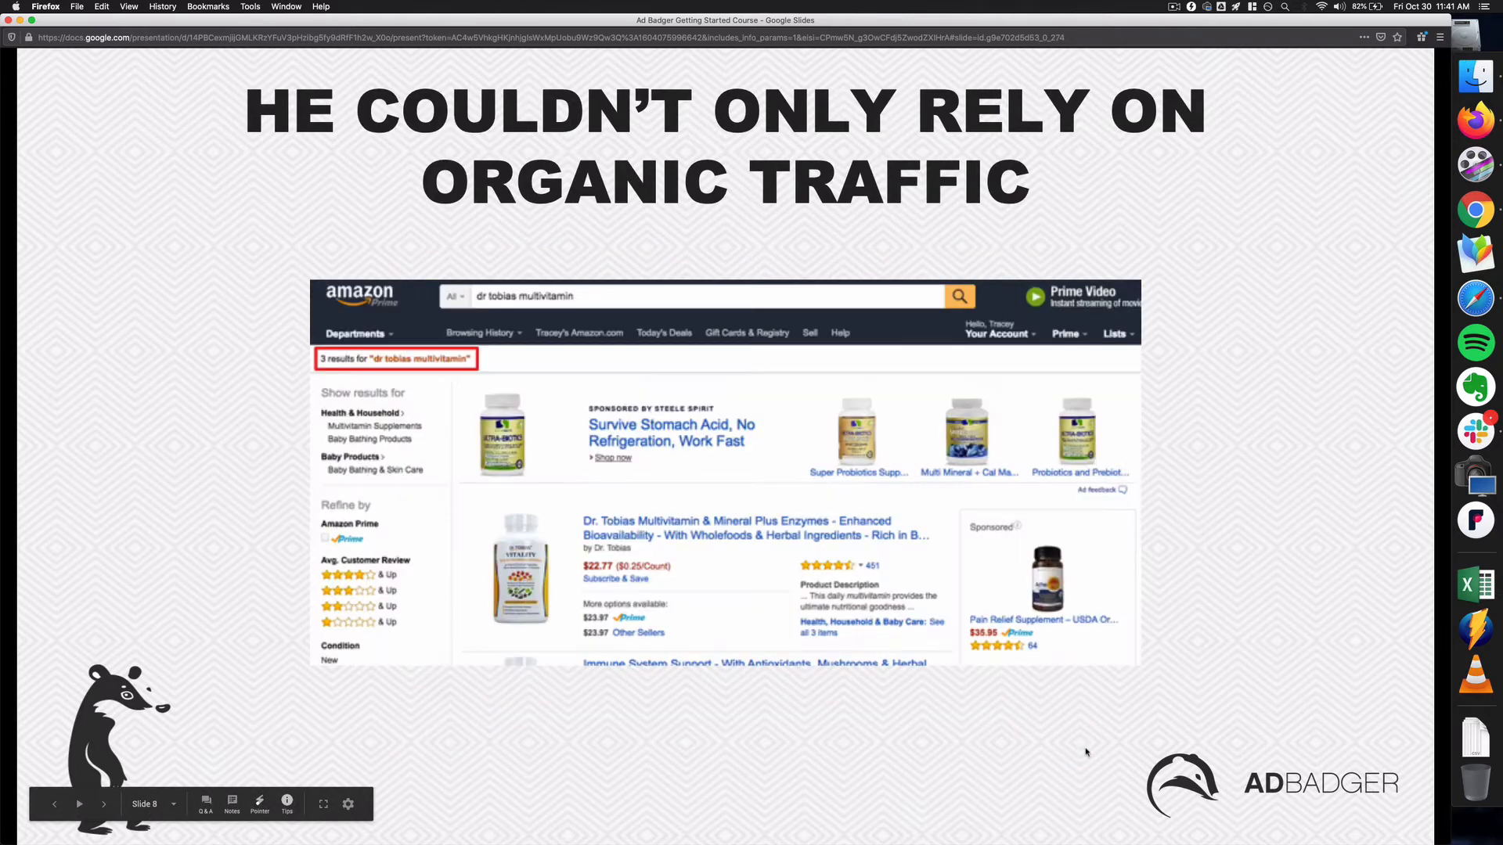
{"action": "mouse_move", "coordinate": [1247, 659]}
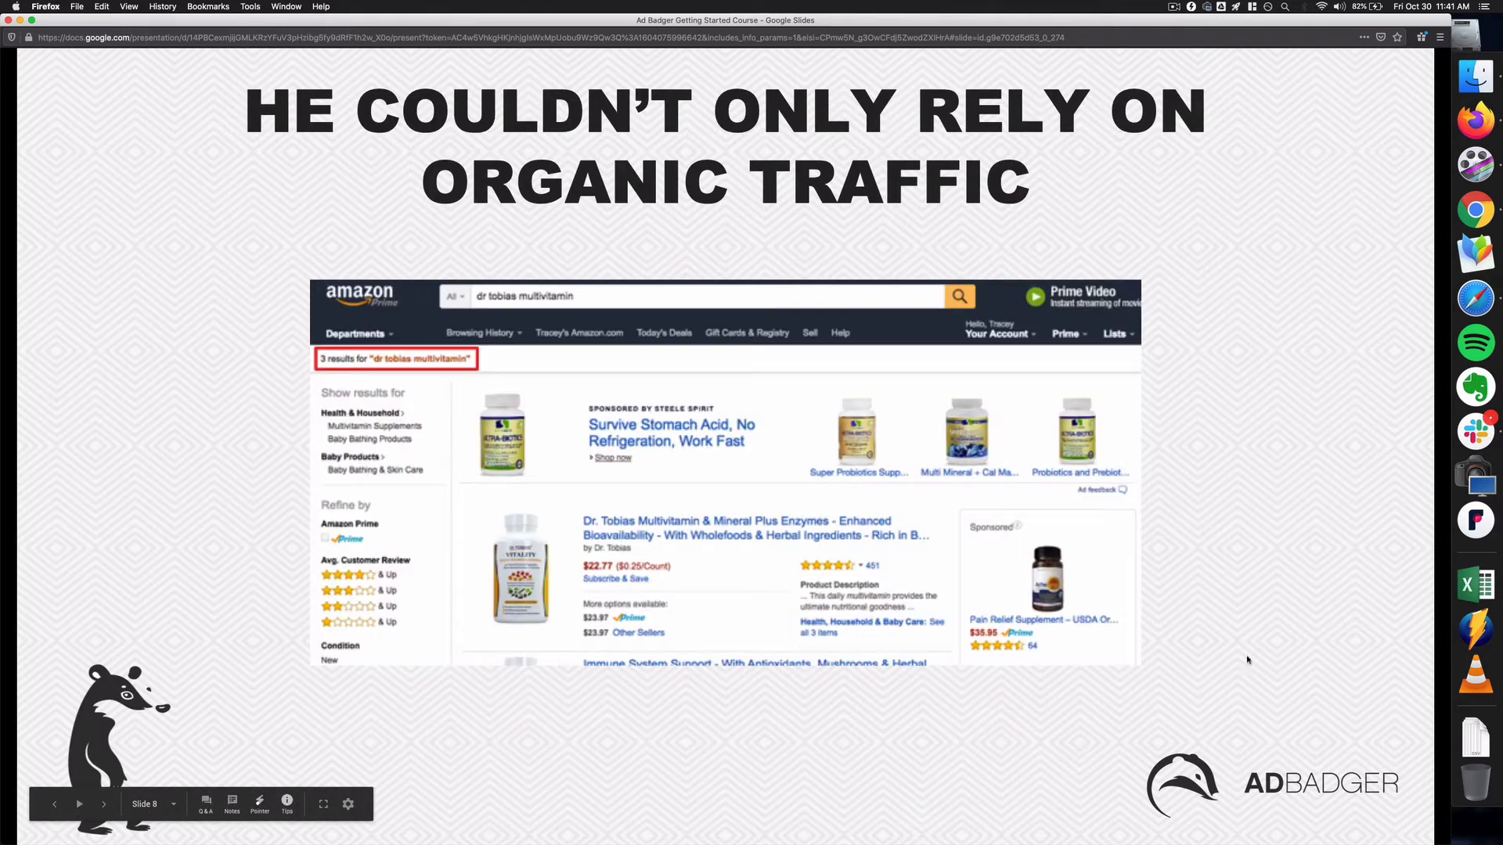
{"action": "key", "text": "Right"}
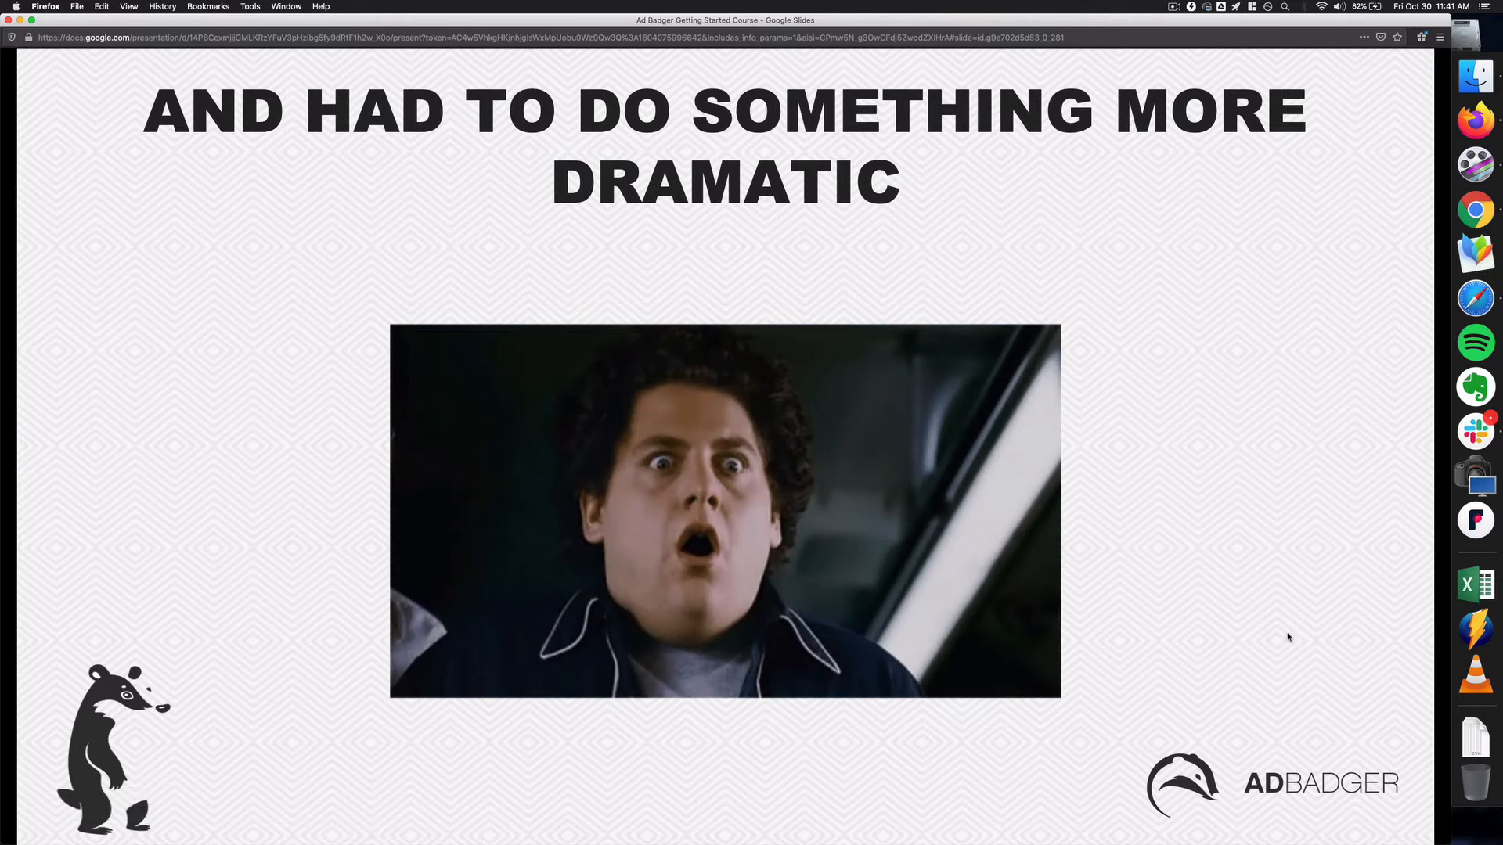
{"action": "key", "text": "Right"}
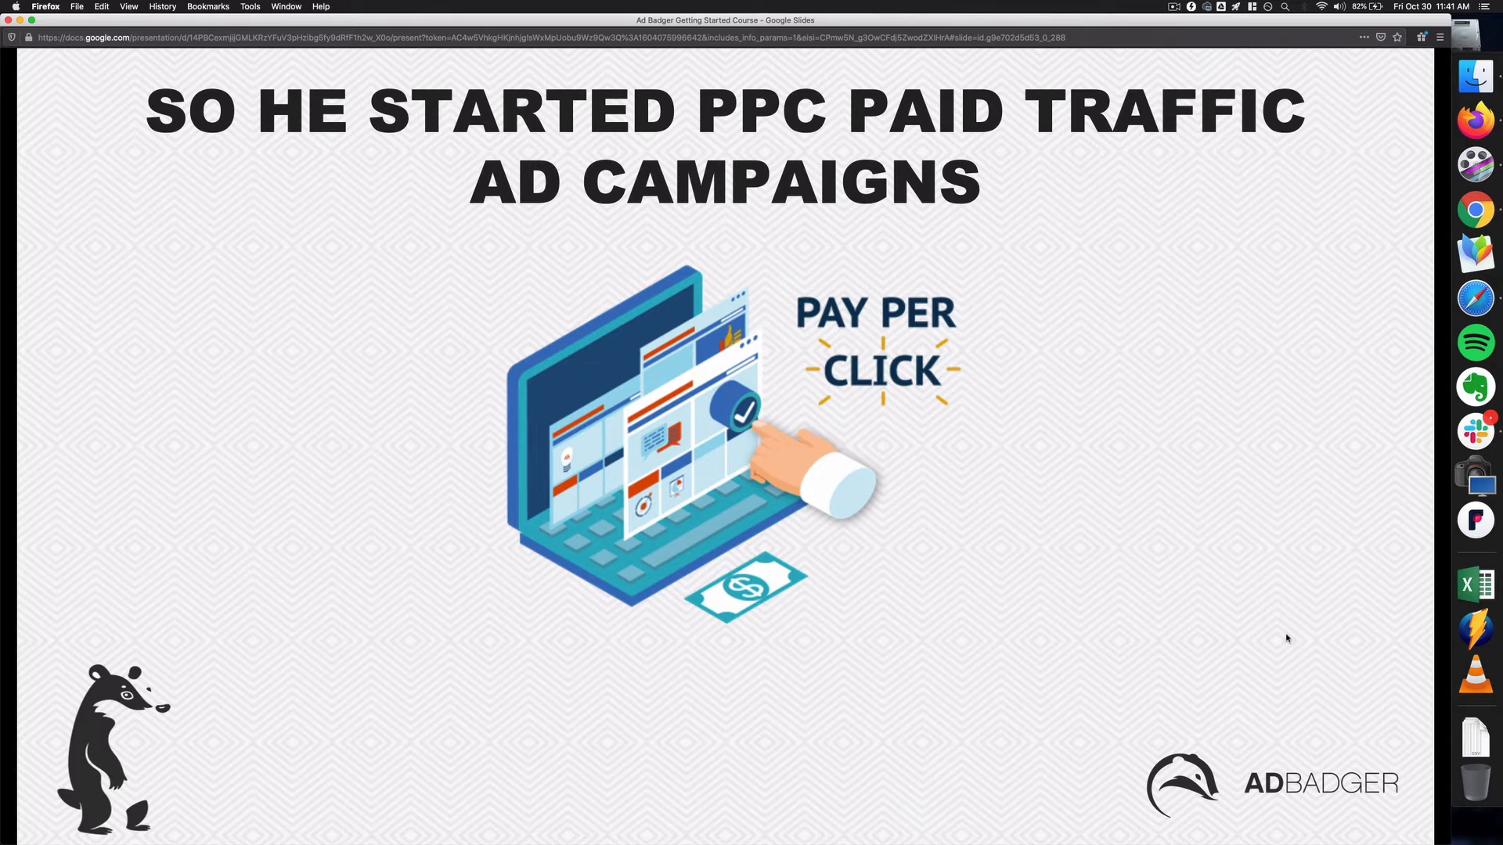
{"action": "key", "text": "right"}
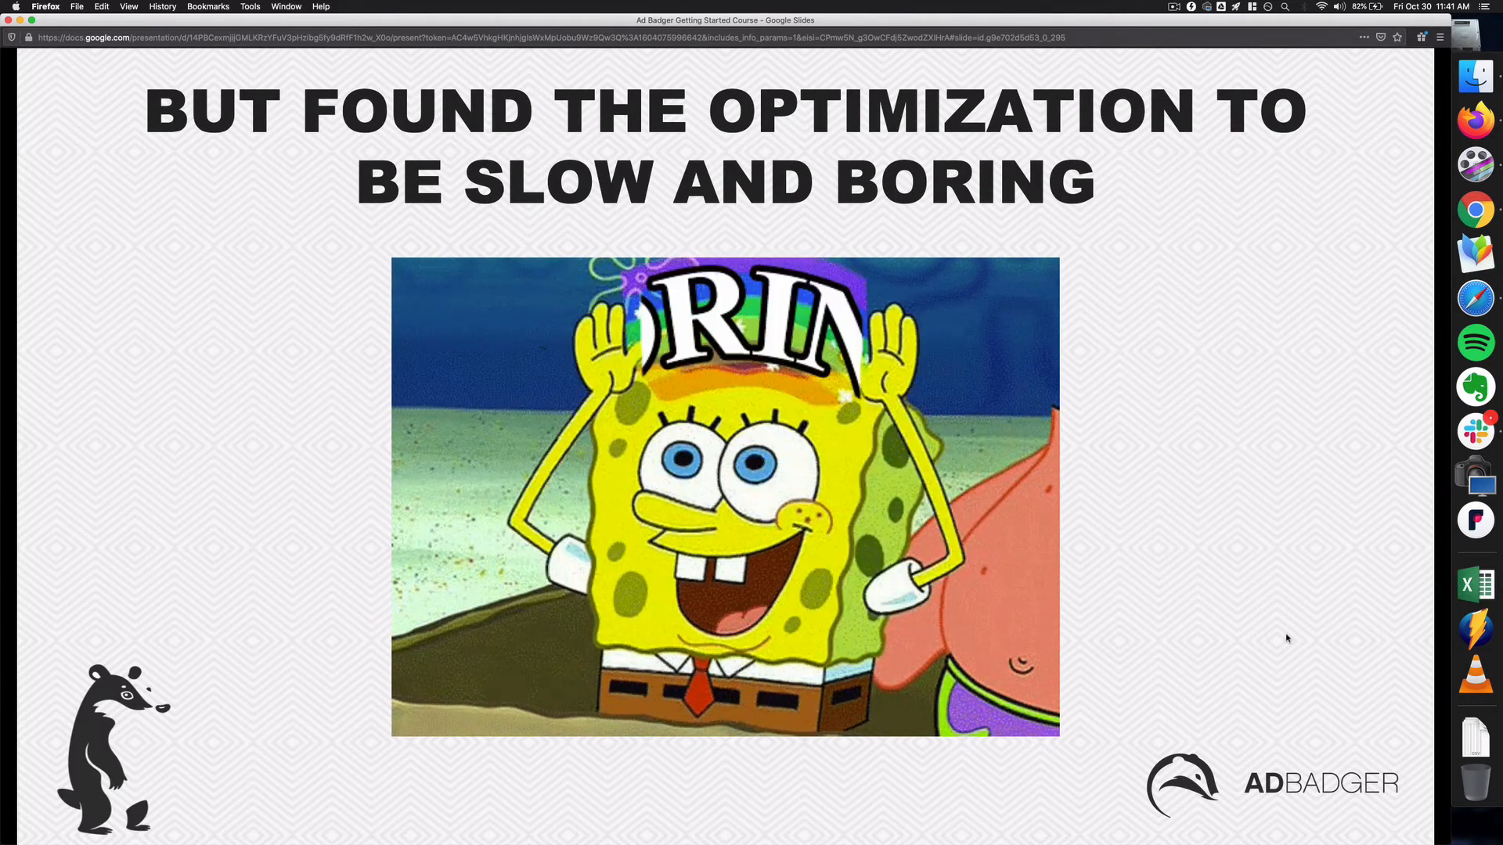
{"action": "key", "text": "right"}
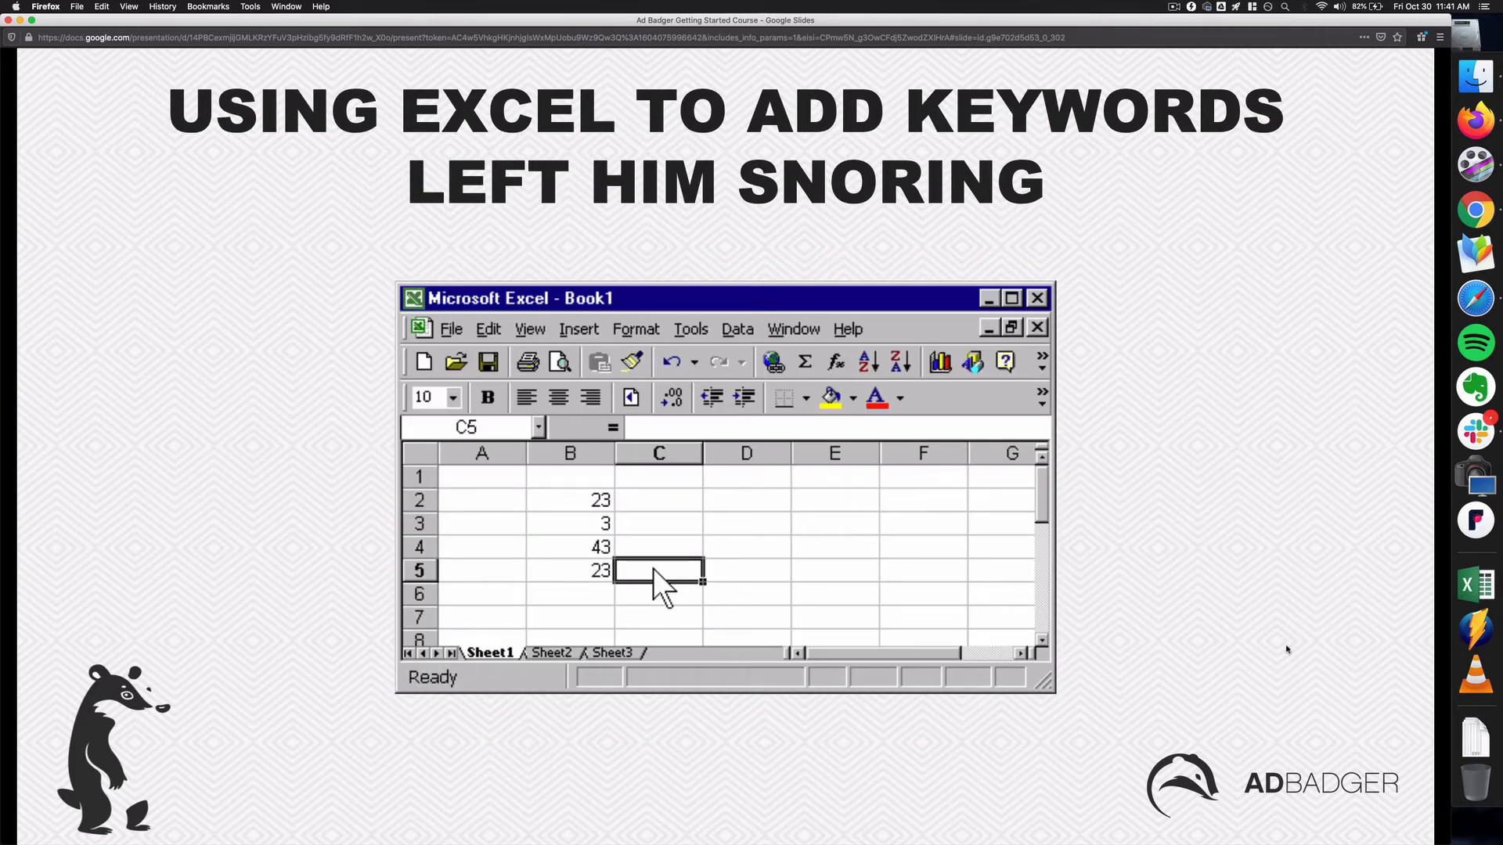
{"action": "key", "text": "right"}
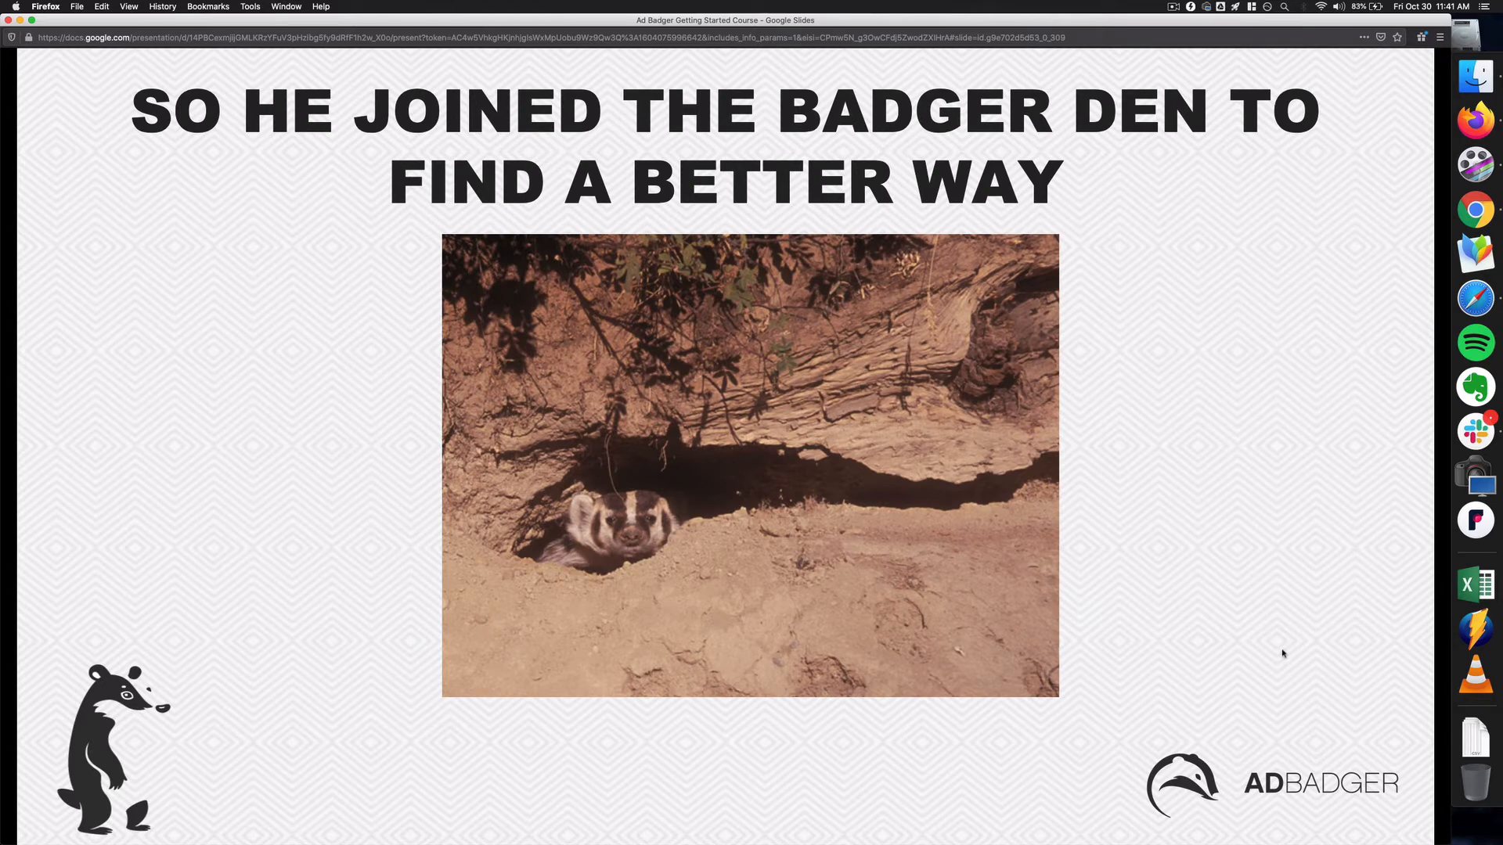
{"action": "key", "text": "right"}
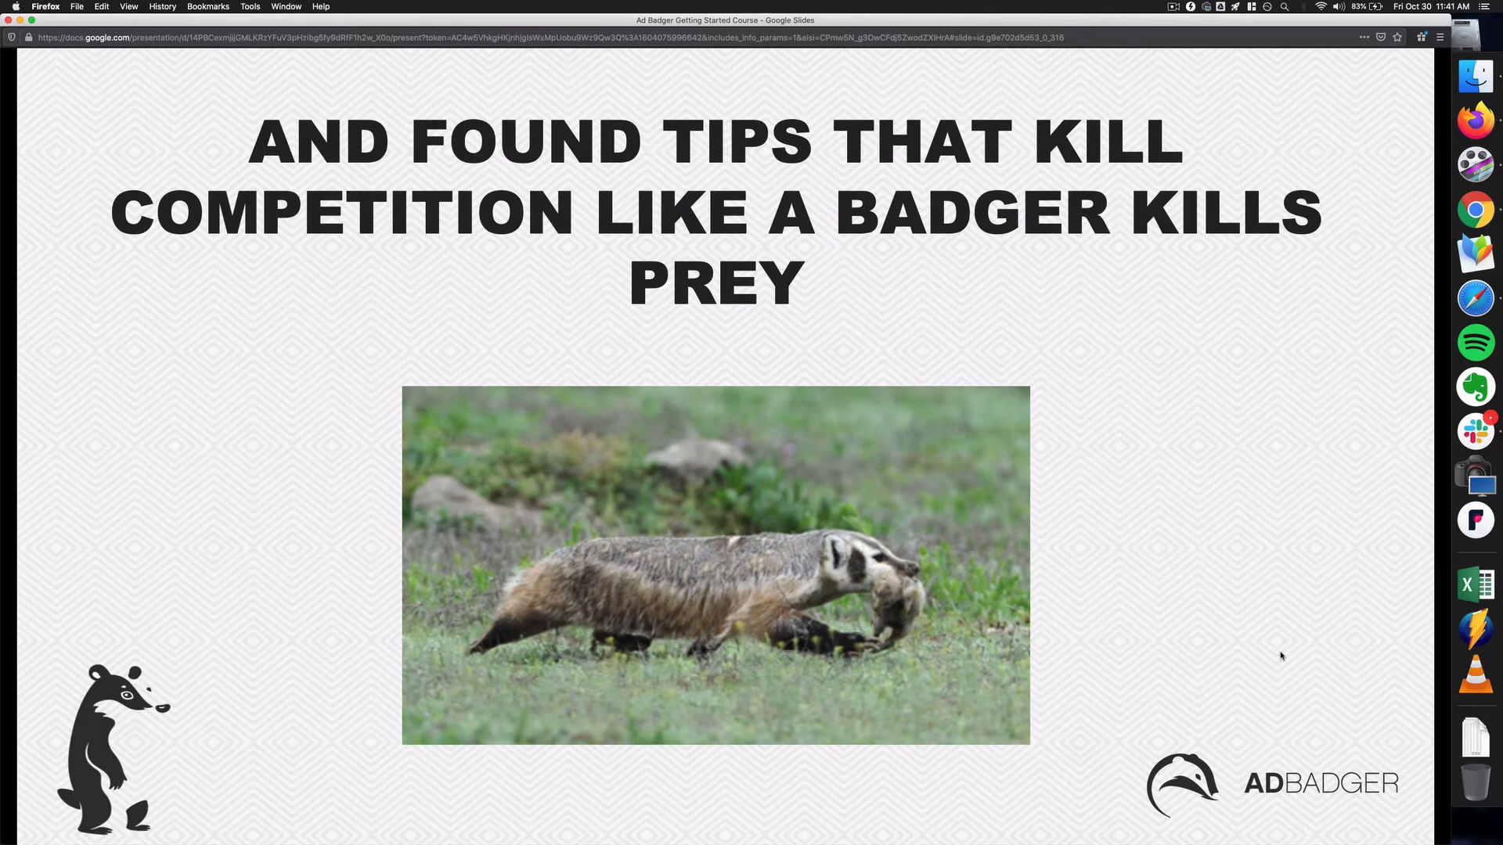
{"action": "mouse_move", "coordinate": [1280, 658]}
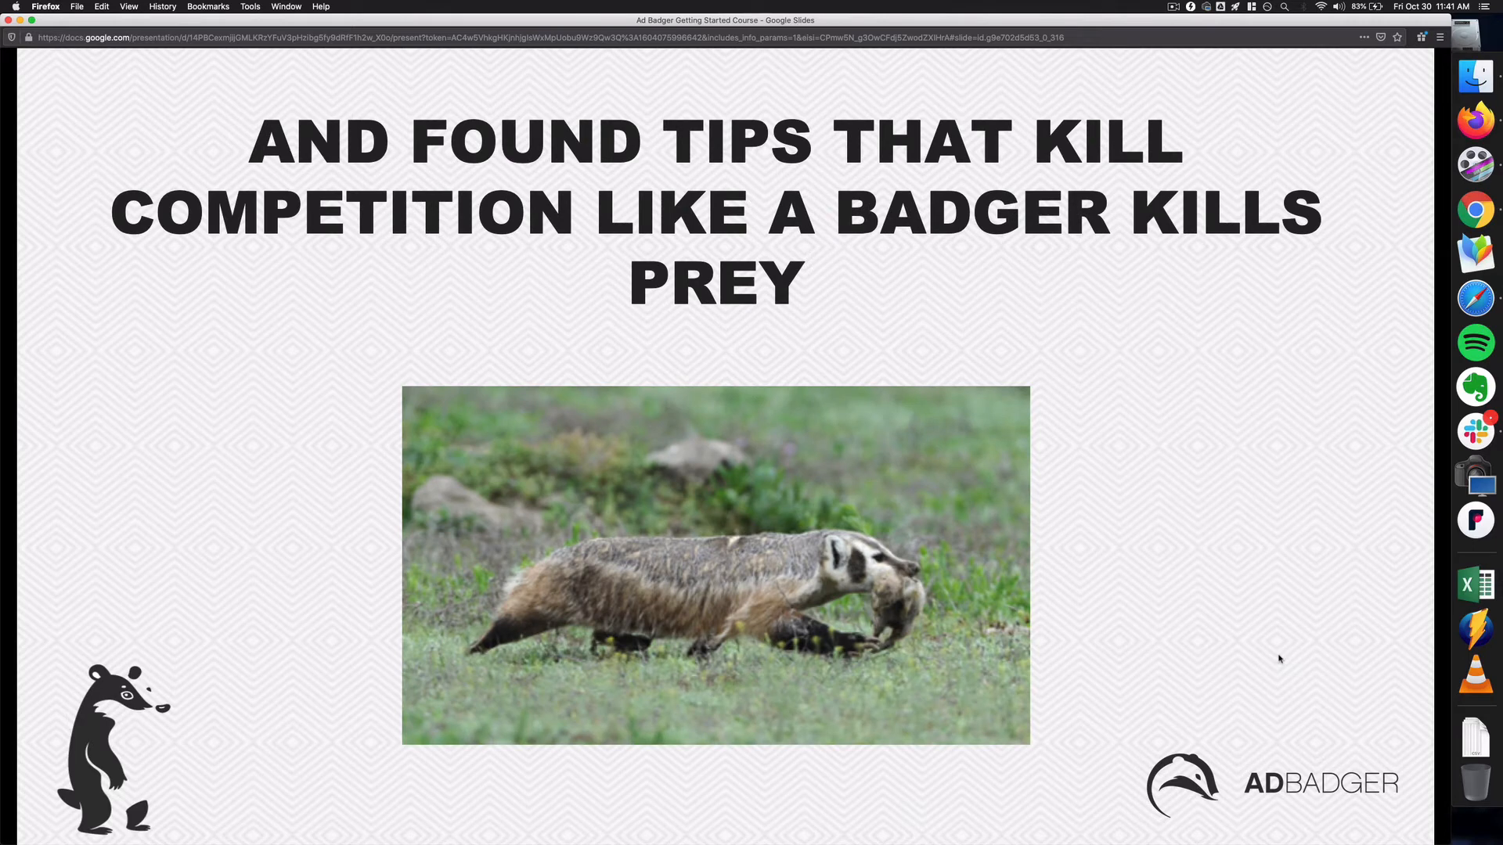
{"action": "key", "text": "right"}
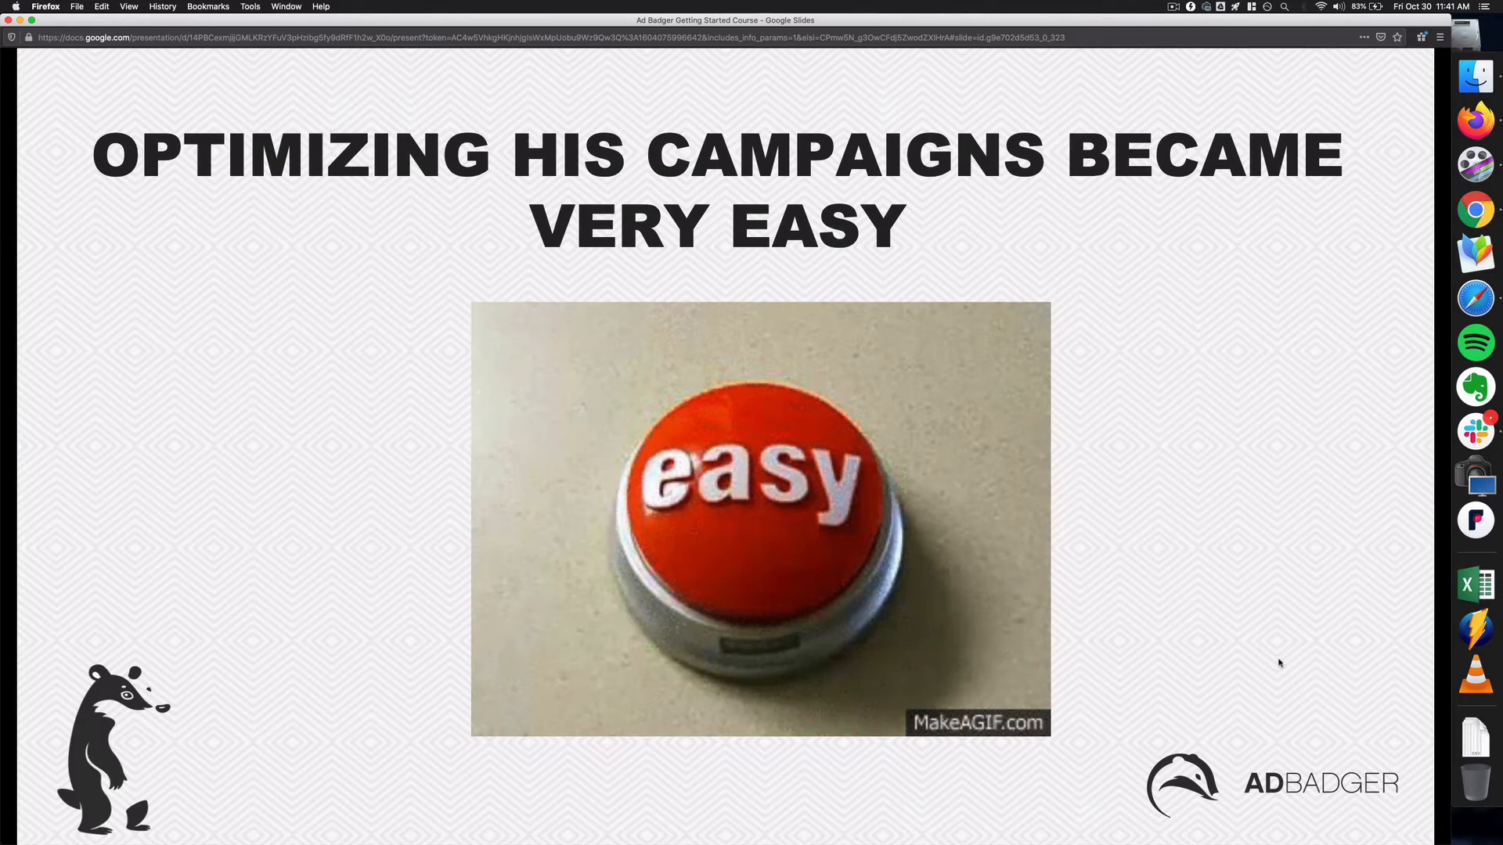
{"action": "key", "text": "right"}
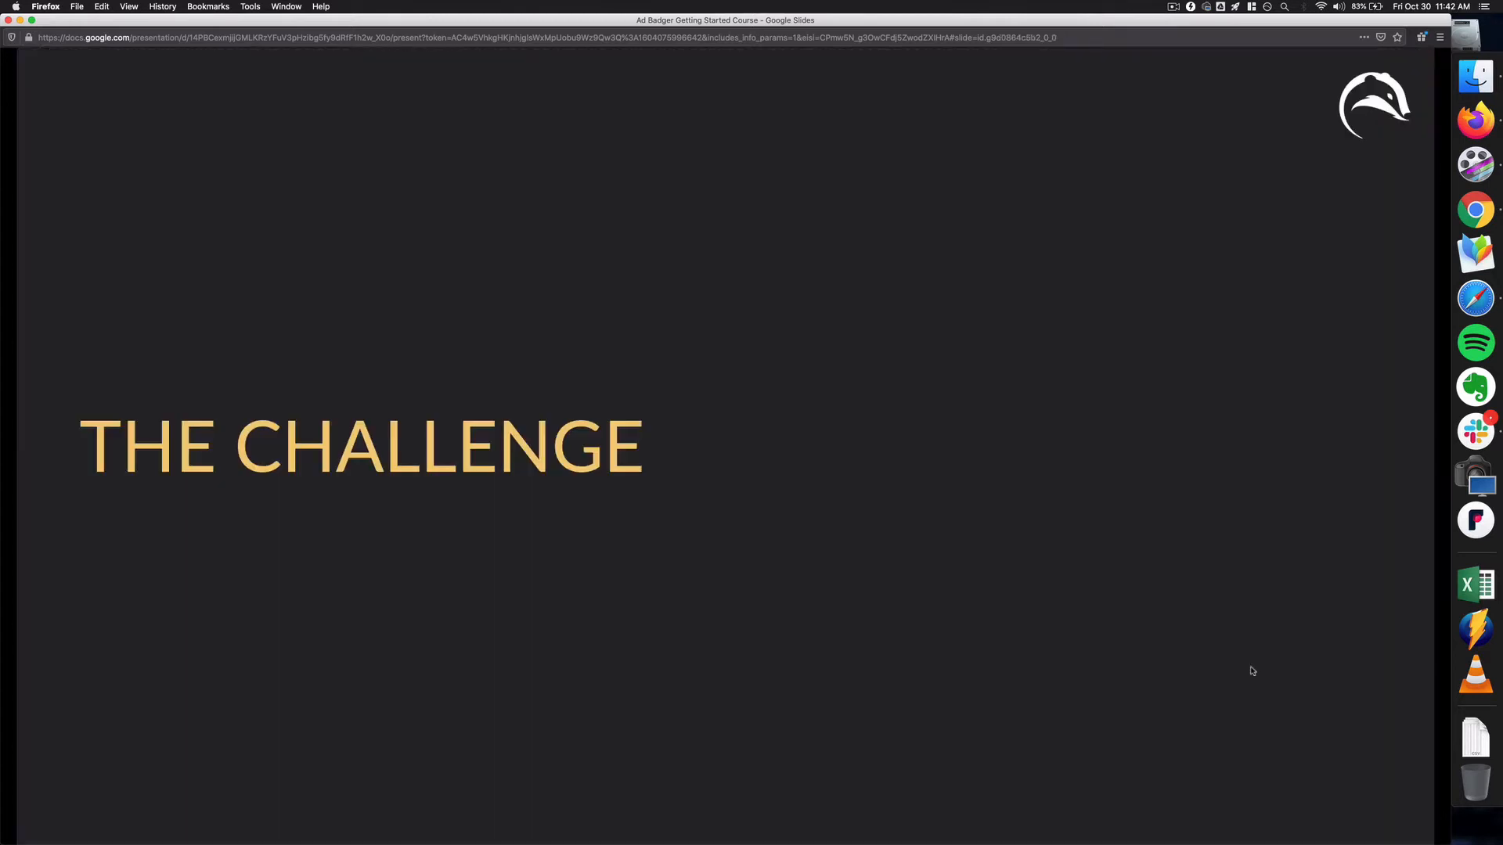
{"action": "mouse_move", "coordinate": [1062, 614]}
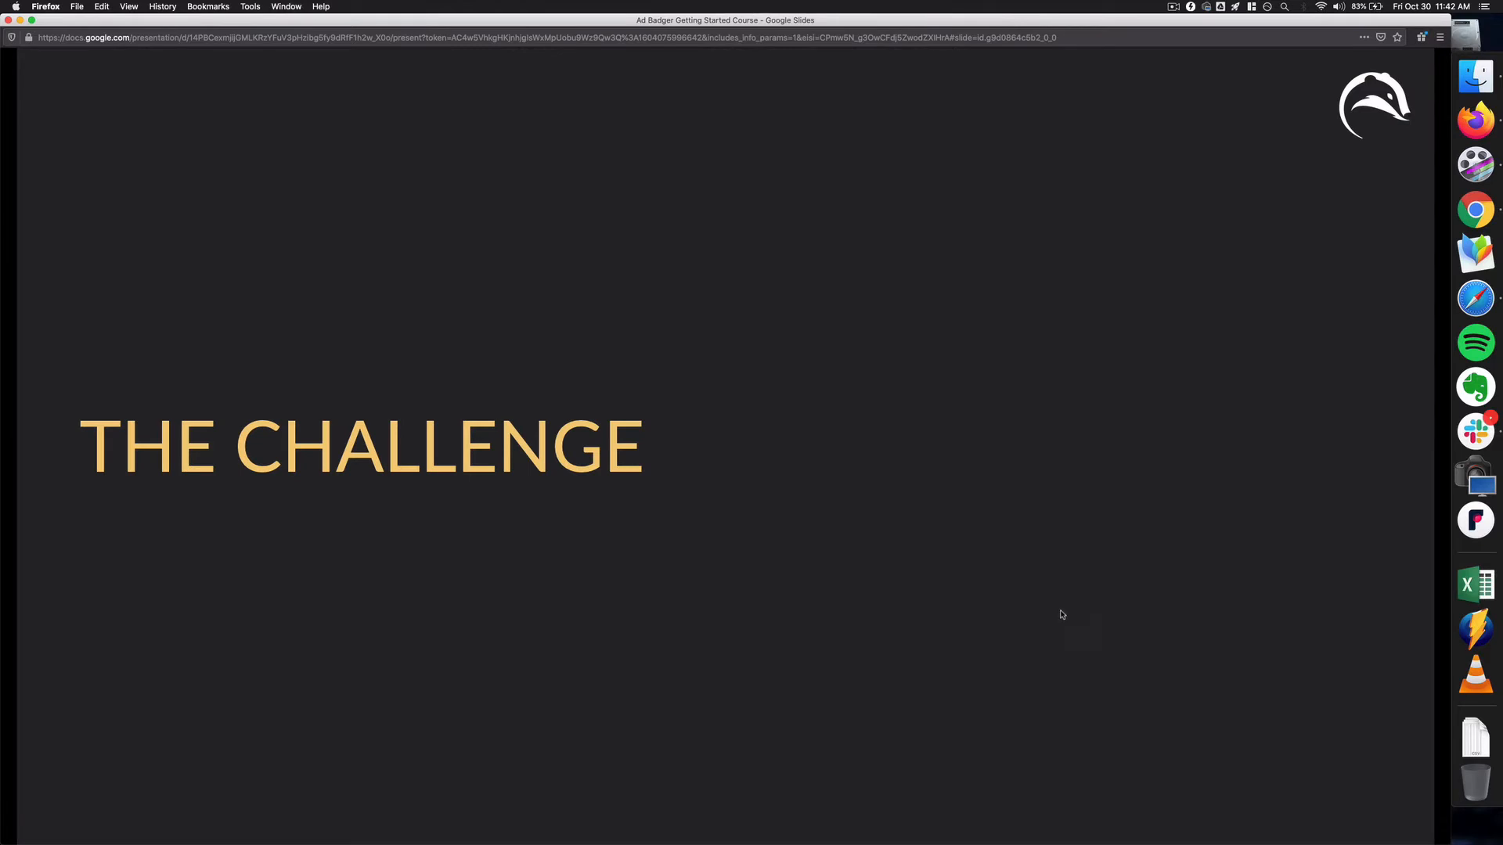
- Advance through Amazon Advertising and +100 Episodes, past 'A Software Scenario', to the Slack slide
{"action": "key", "text": "Right"}
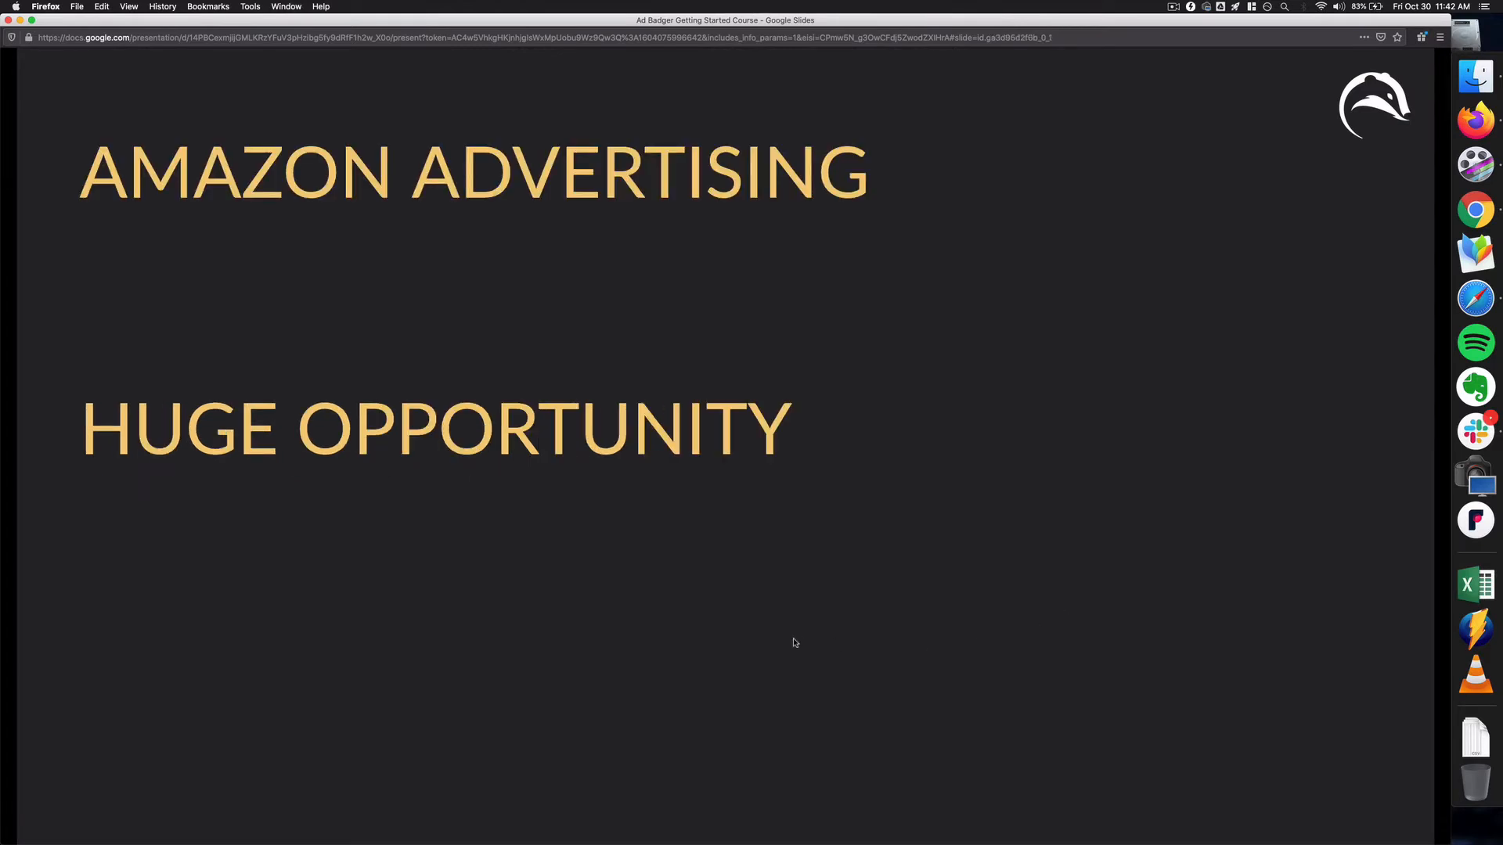
{"action": "key", "text": "right"}
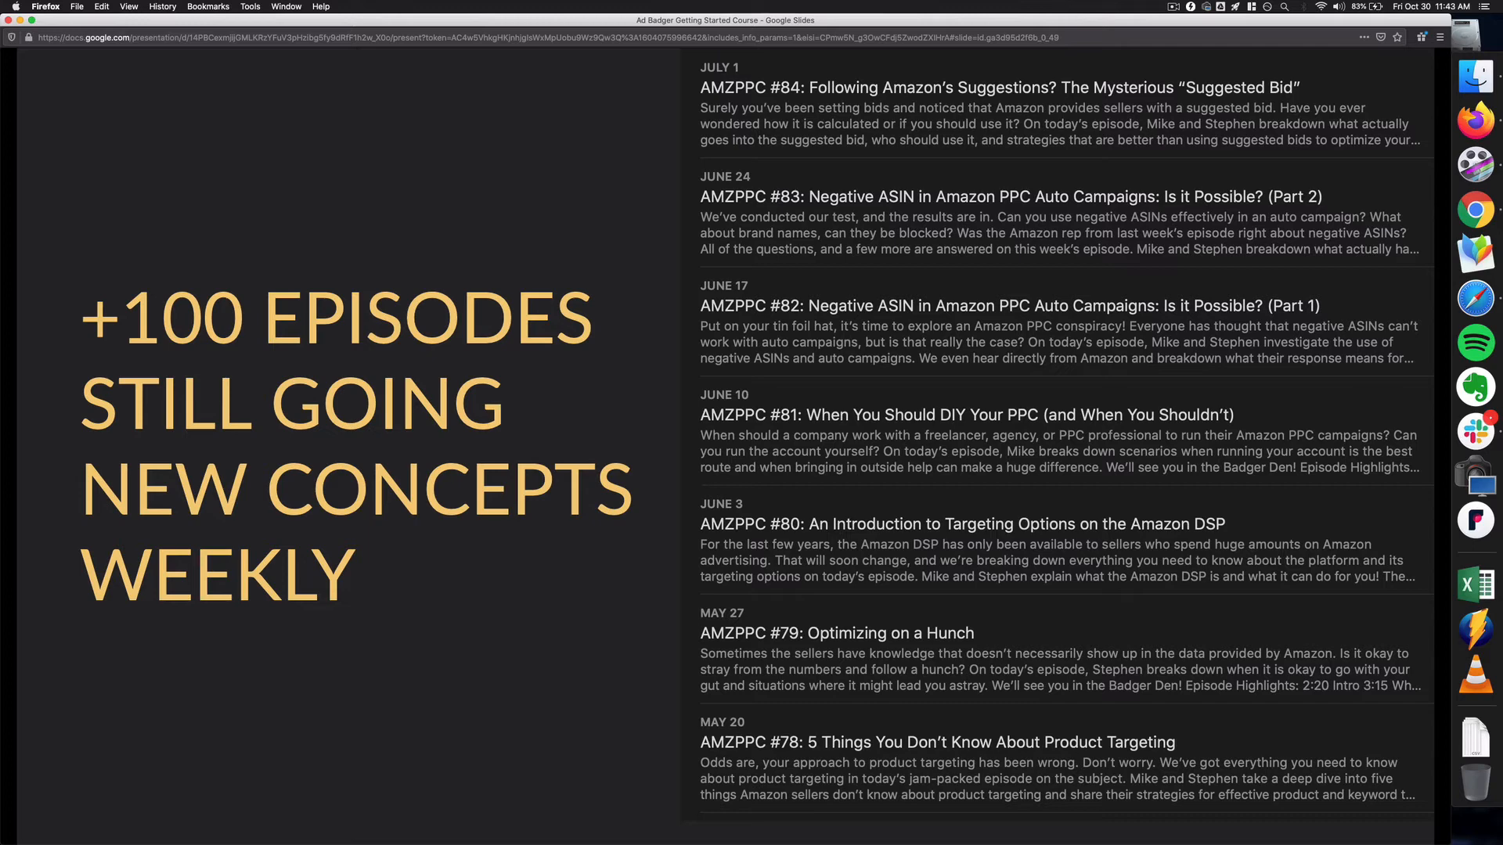
{"action": "key", "text": "Right"}
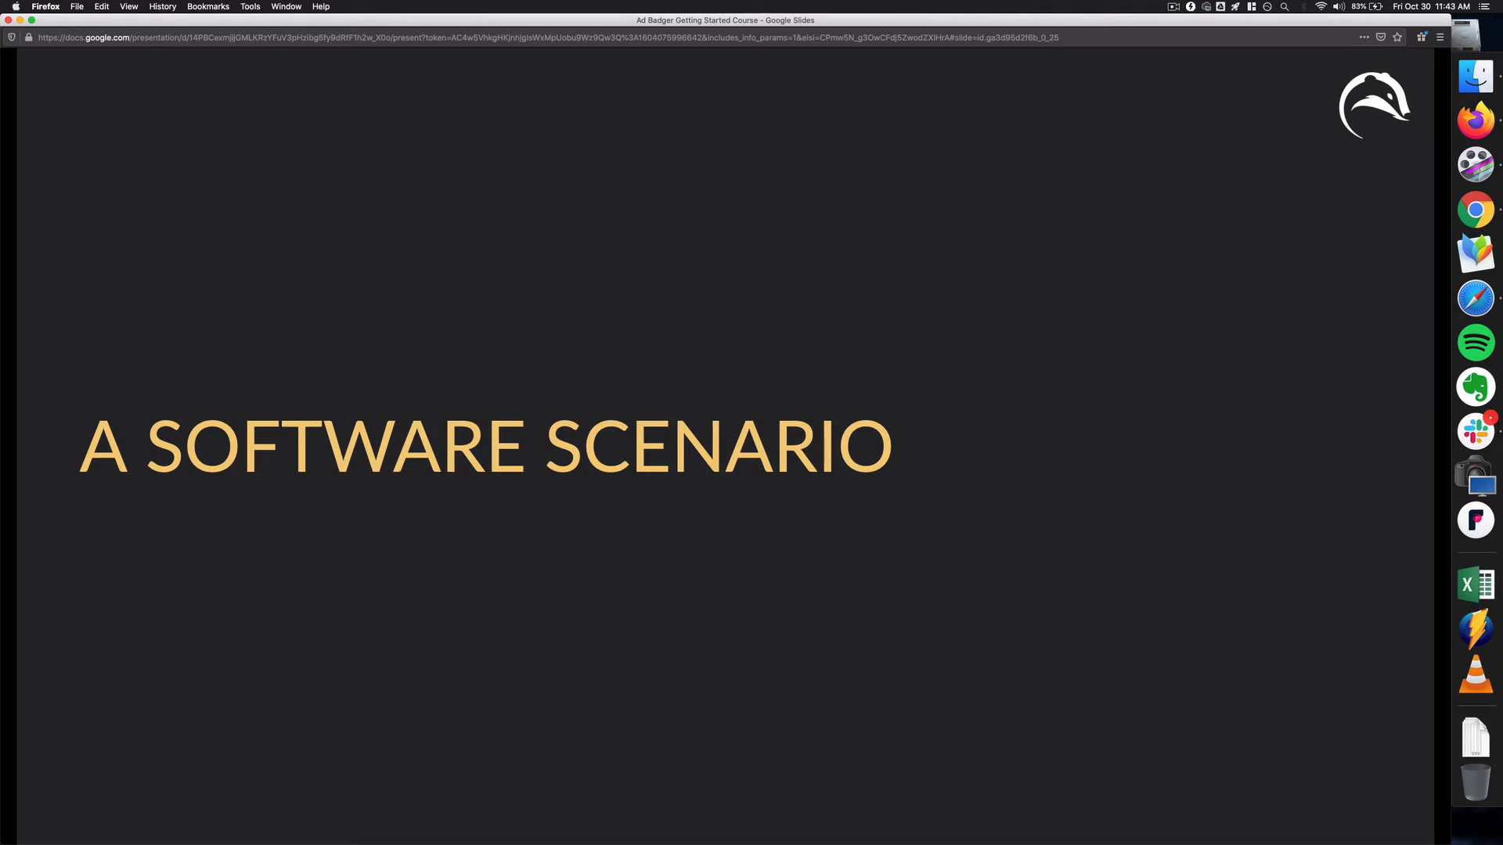
{"action": "key", "text": "right"}
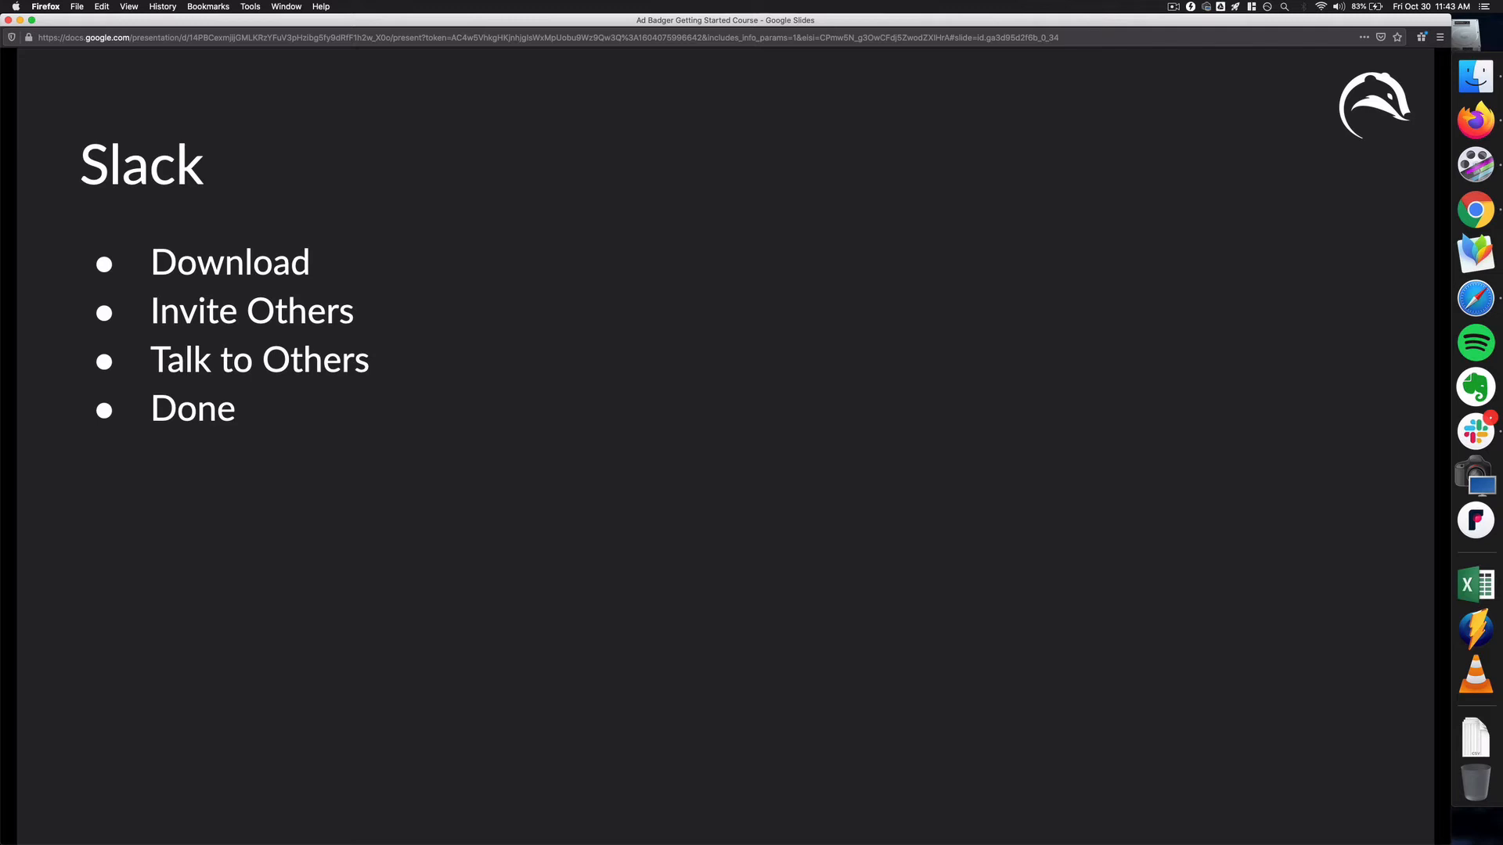
{"action": "key", "text": "right"}
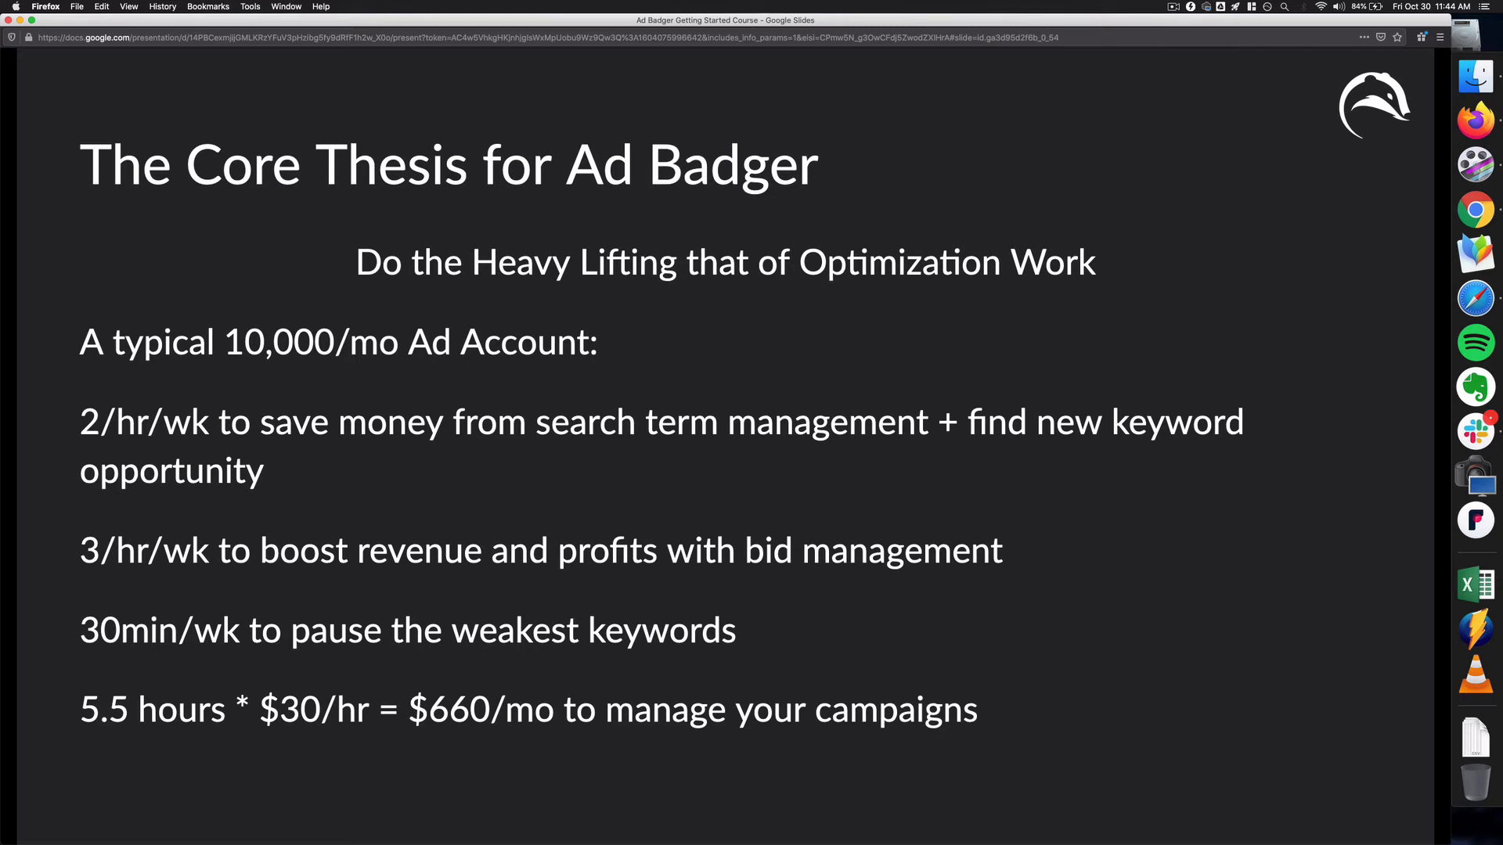
{"action": "type", "text": "5"}
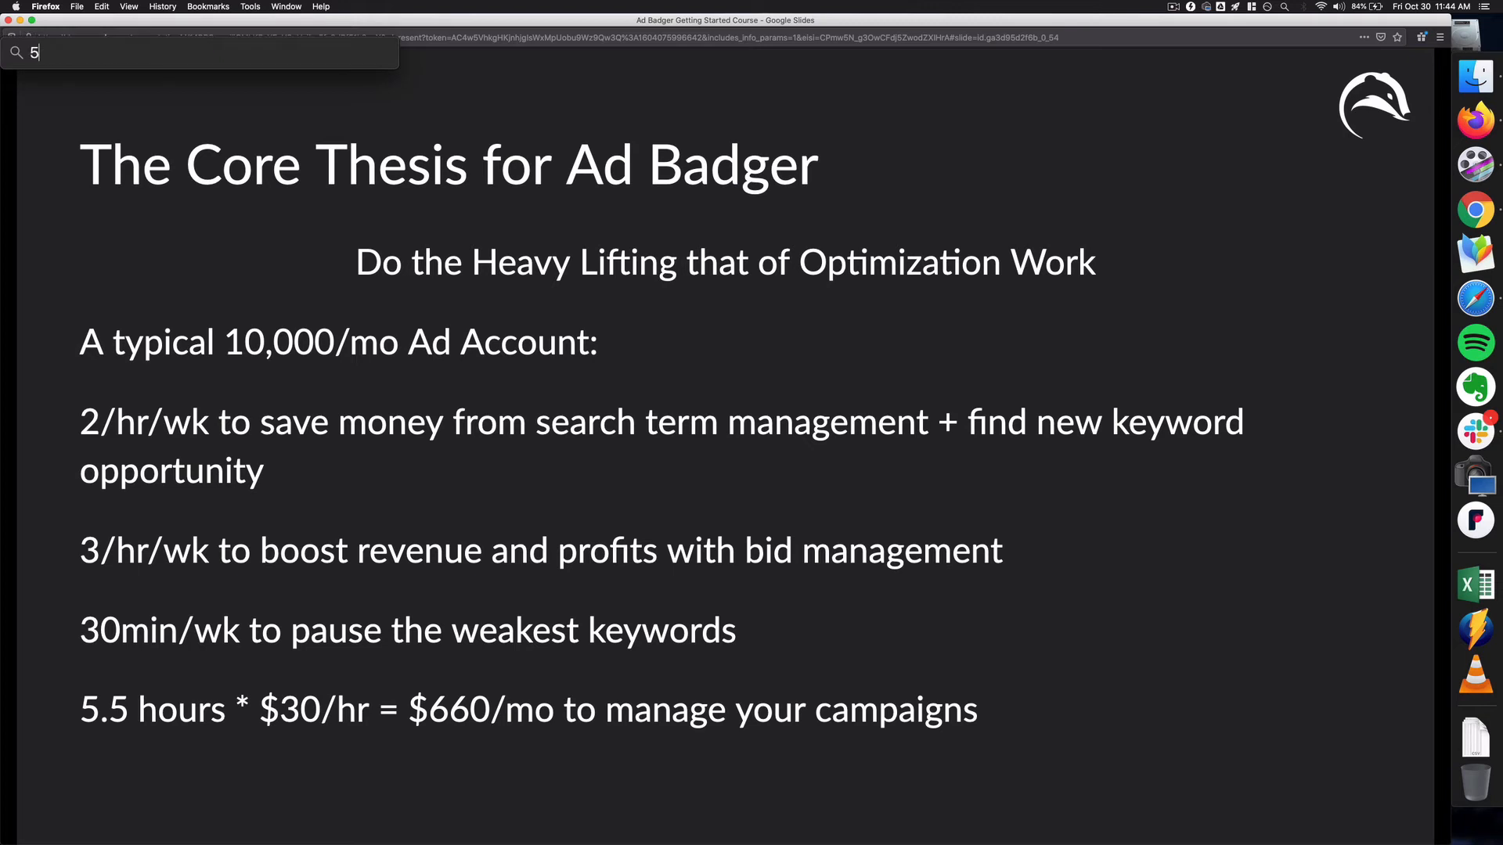
{"action": "type", "text": ".5*30"}
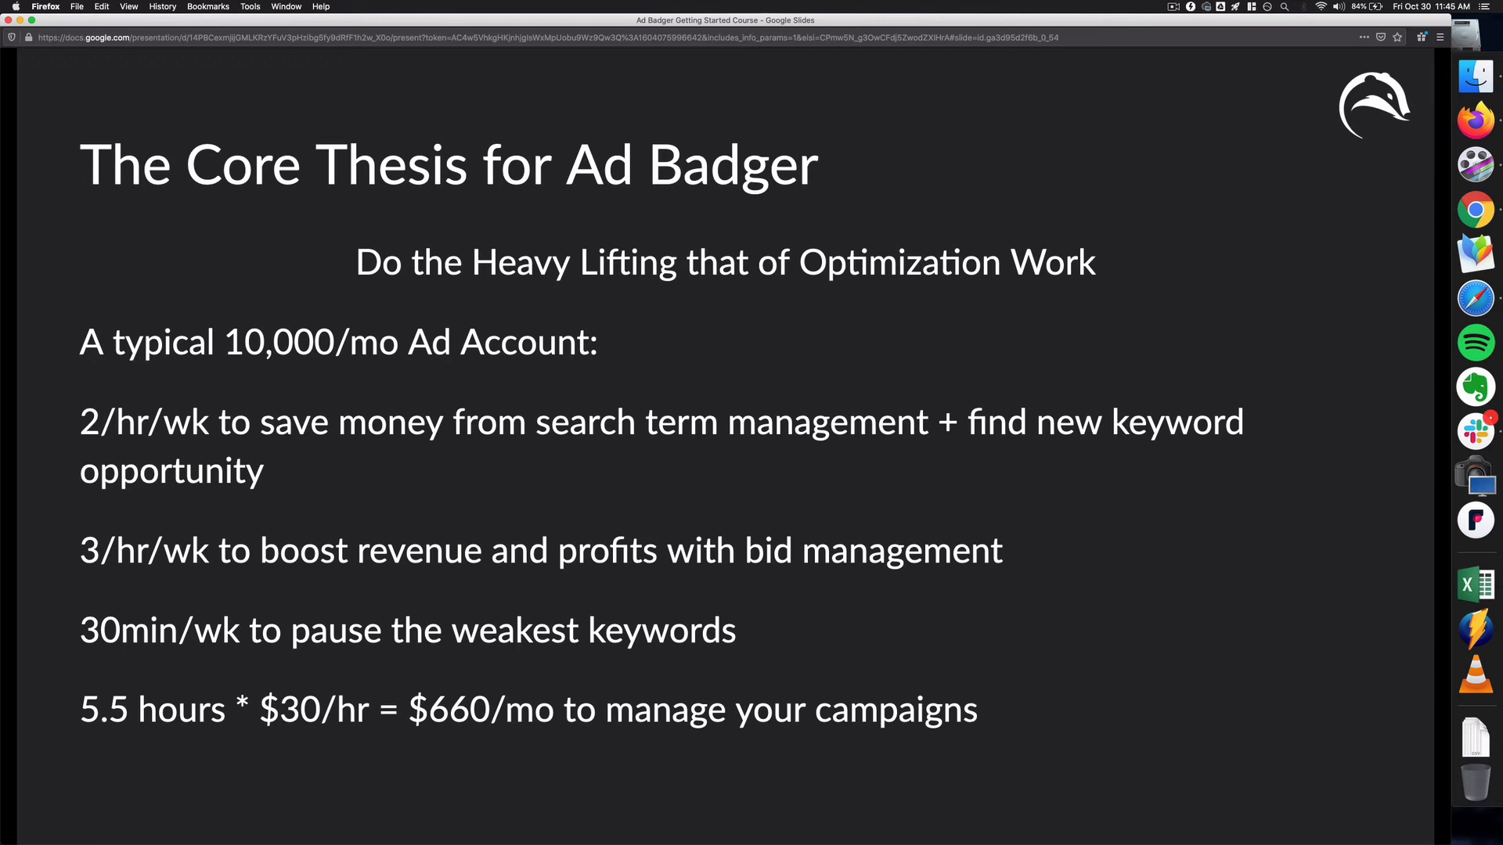
- Advance from the Core Thesis slide to 'The Goal -> Feel Easy, No Need to Log into AB'
{"action": "key", "text": "right"}
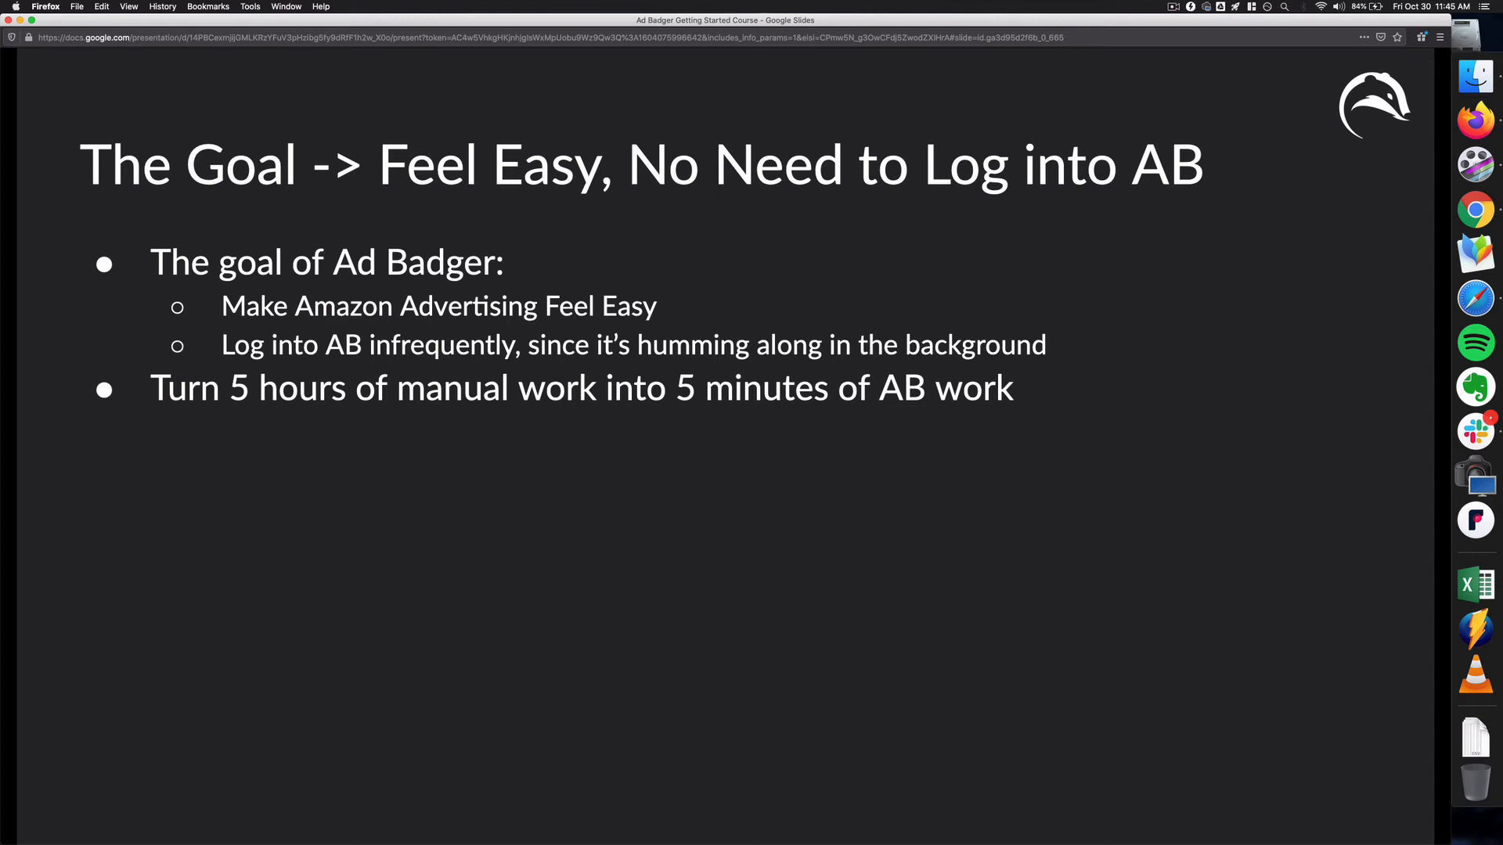
- Advance past the coins-and-seedling photo to the 'You've got questions? We've got answers!' slide
{"action": "key", "text": "Right"}
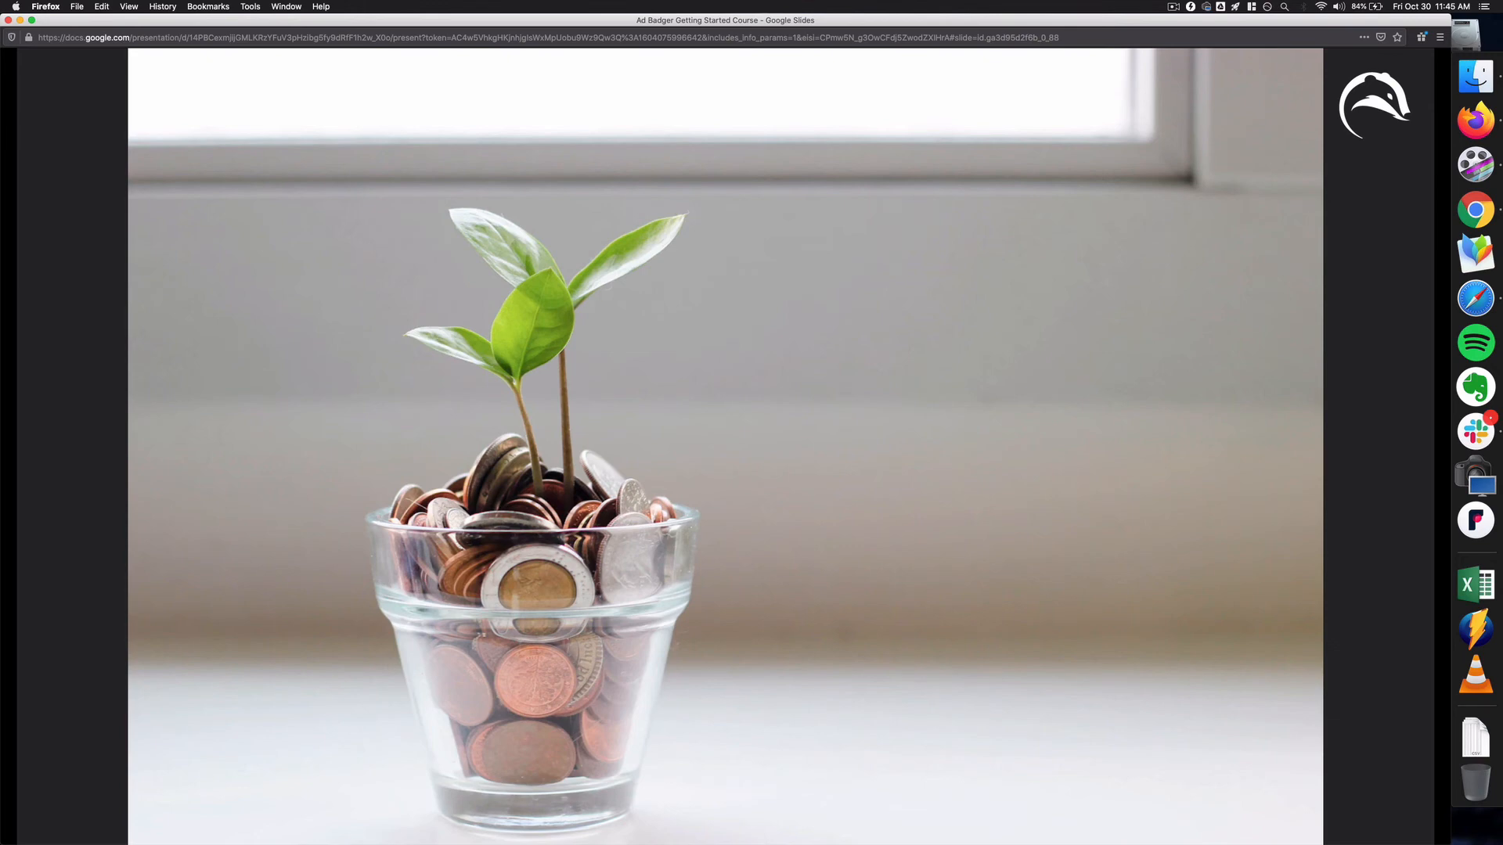
{"action": "key", "text": "Right"}
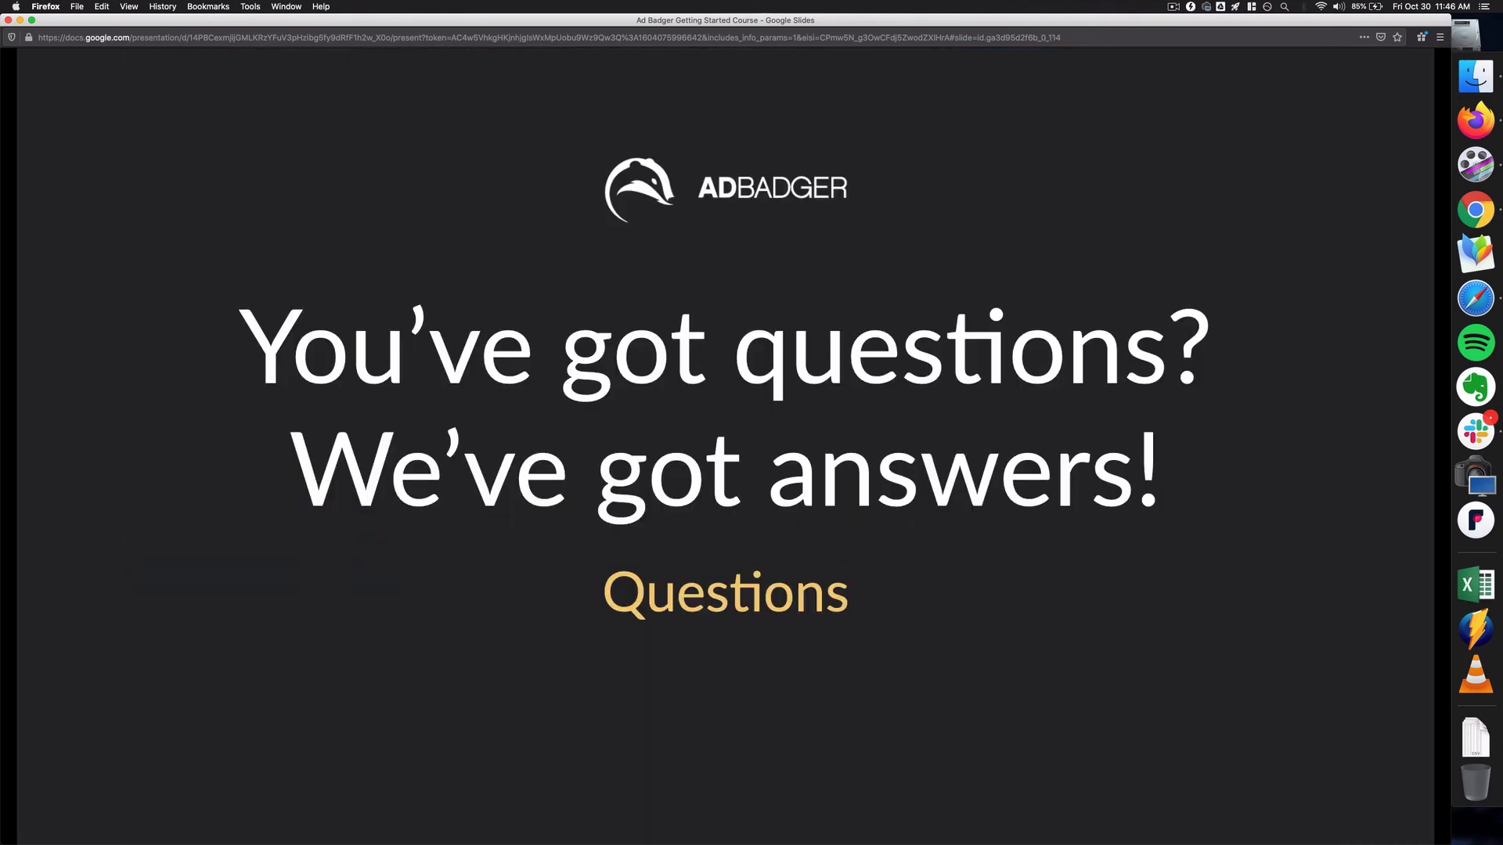
- Advance to the three-circle slide pointing to the FB group, help site and contact page
{"action": "key", "text": "Right"}
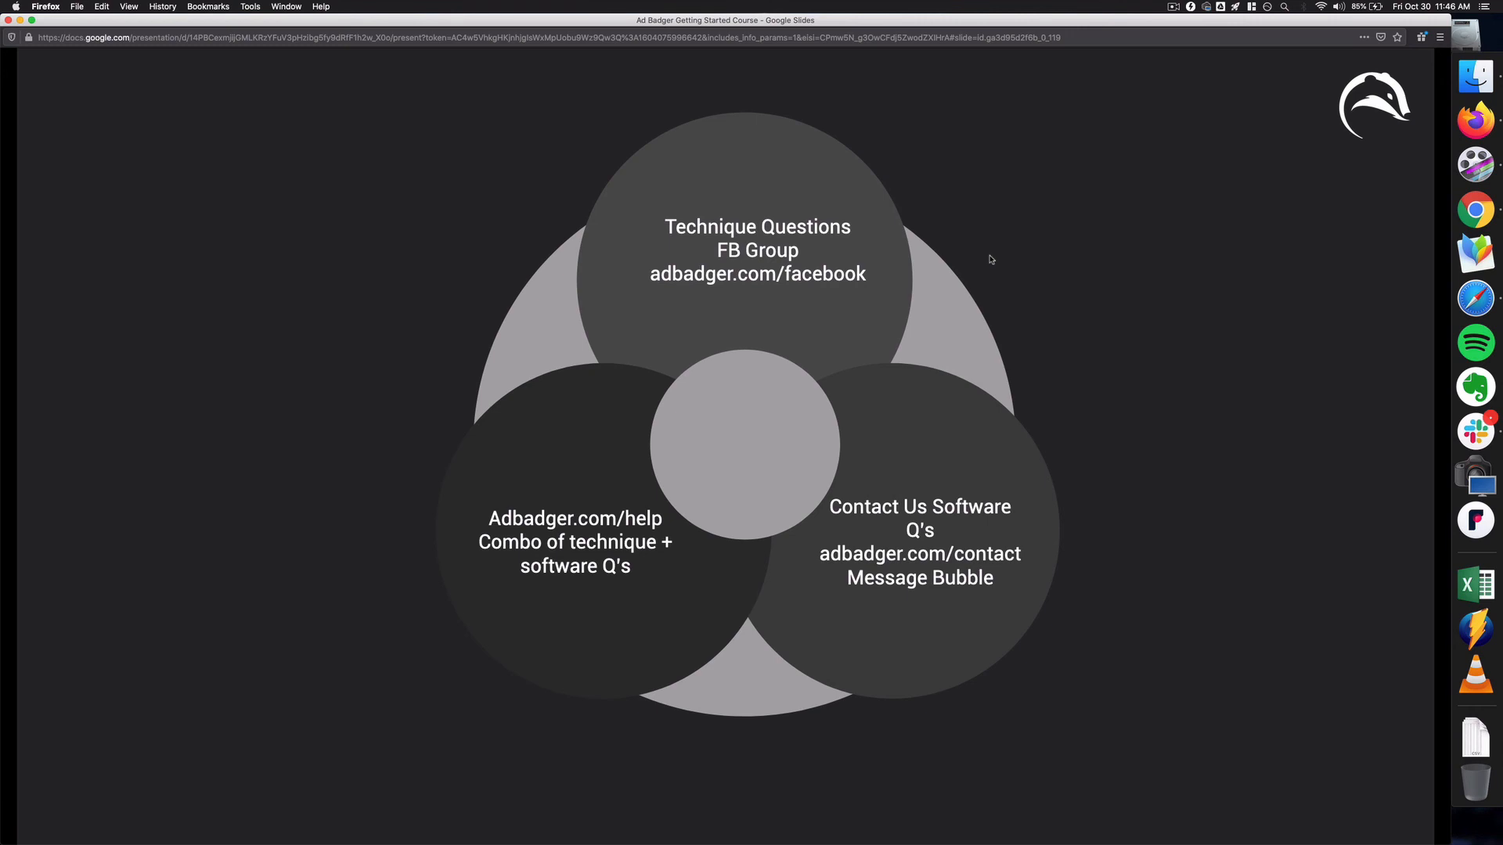
{"action": "mouse_move", "coordinate": [1041, 621]}
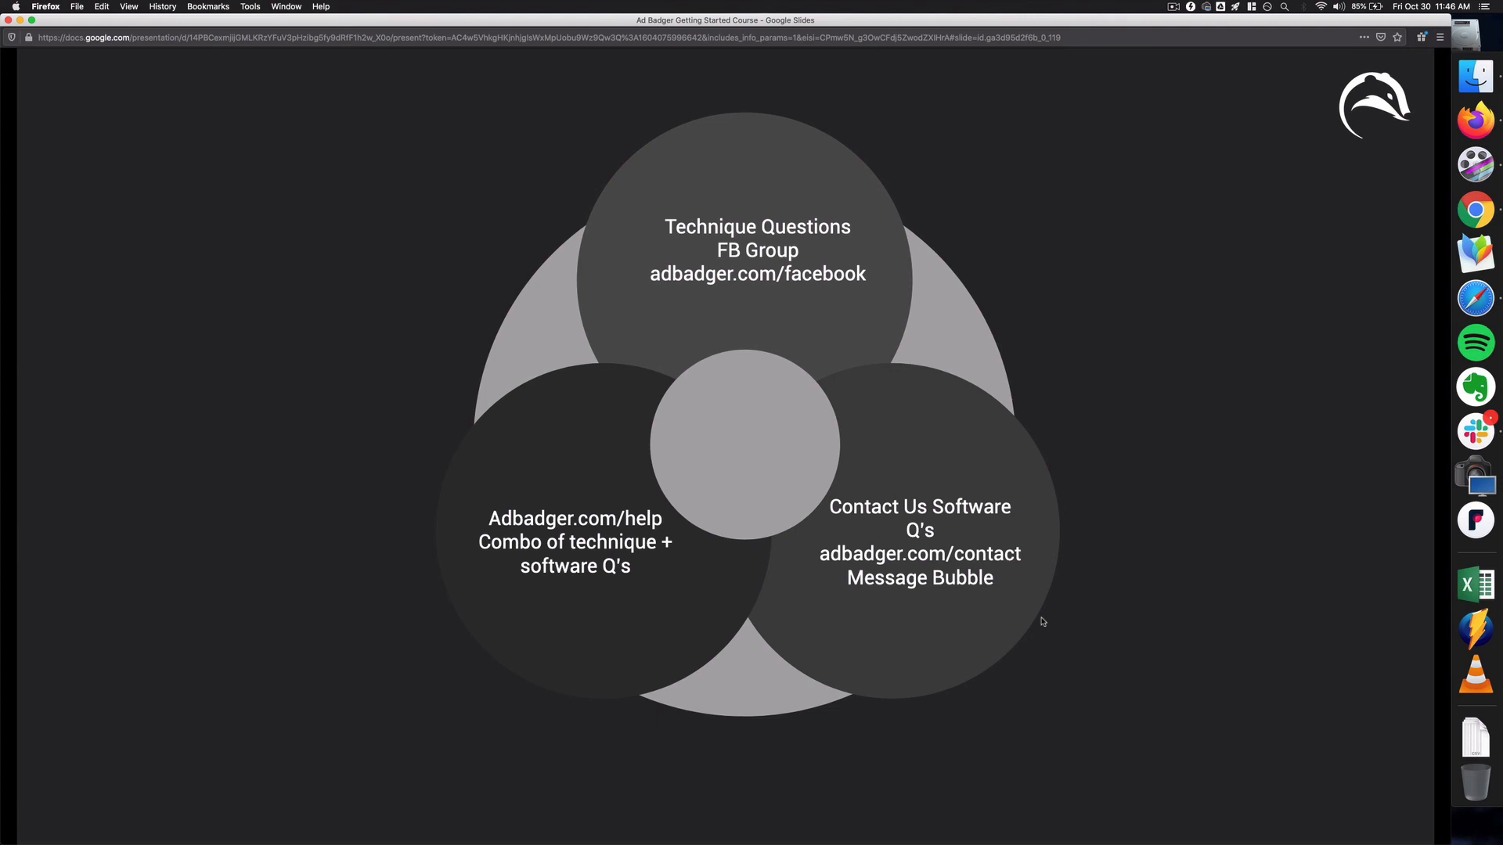
{"action": "mouse_move", "coordinate": [820, 330]}
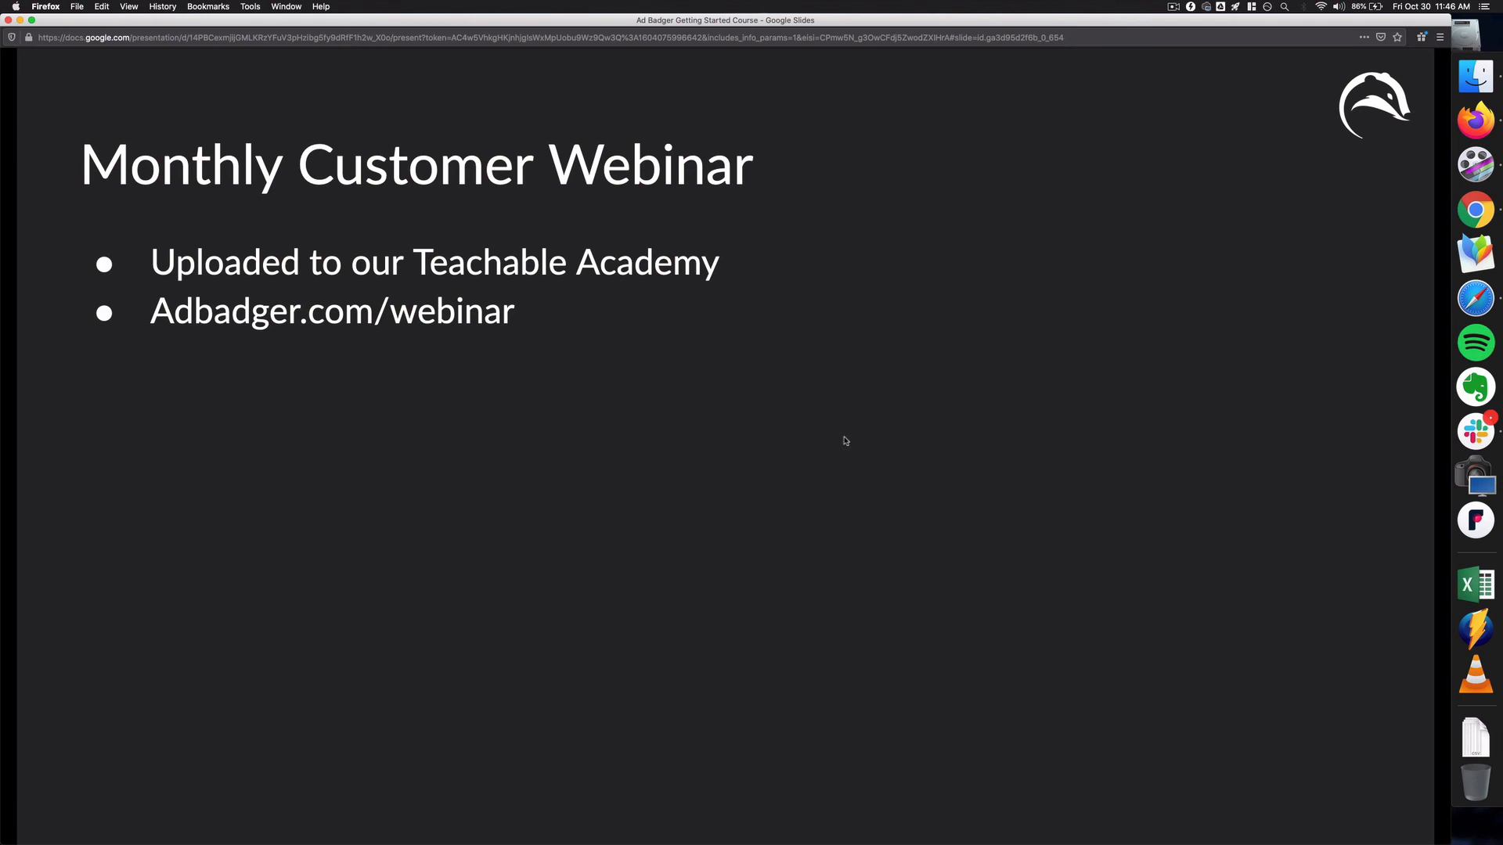
{"action": "mouse_move", "coordinate": [462, 264]}
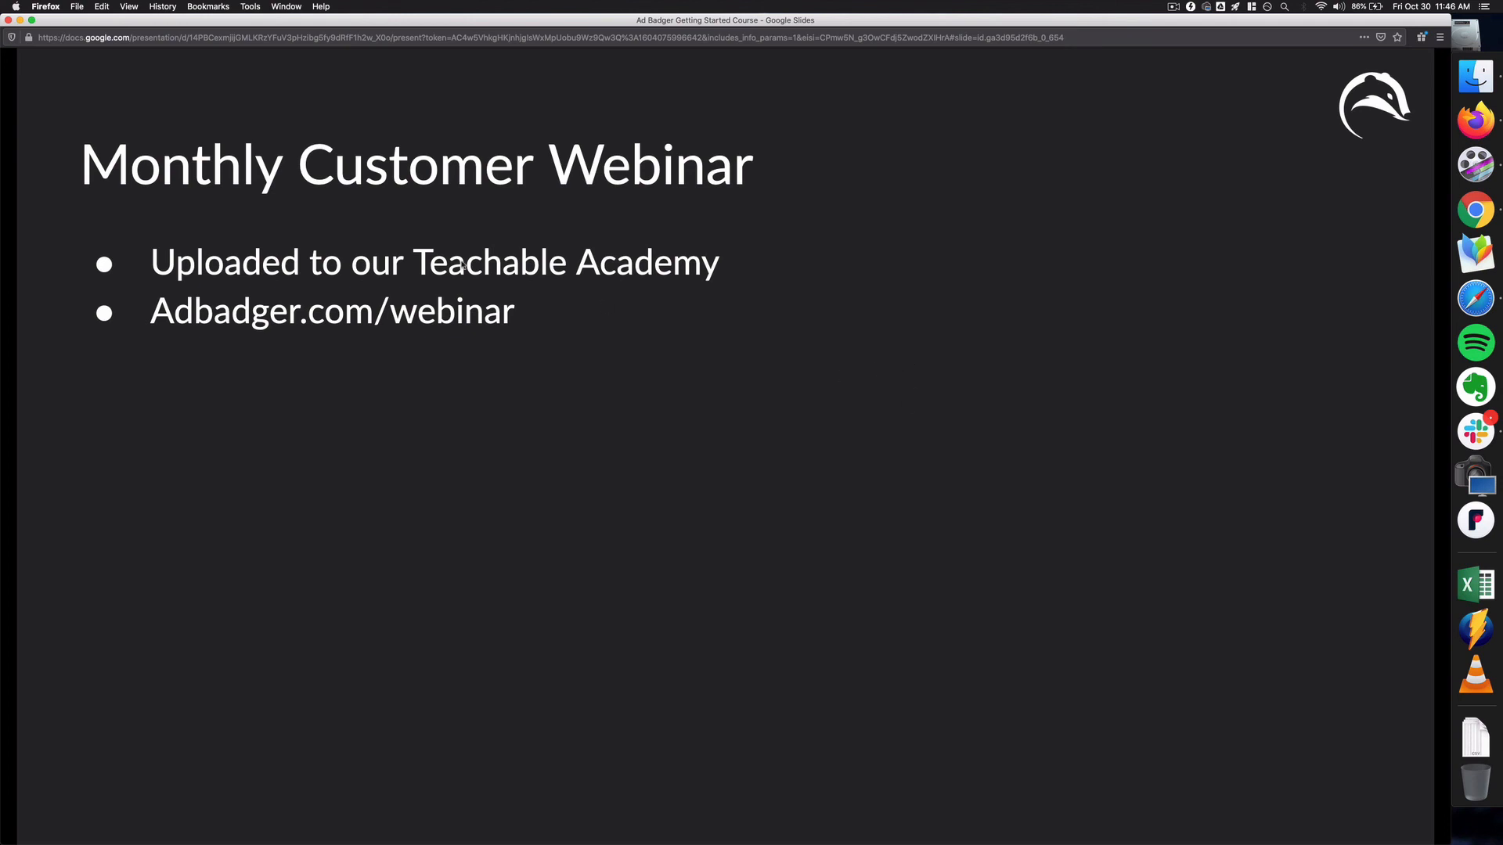
- Advance through Continued Learning and PPCDEN Podcast to the 'Connecting Amazon to Ad Badger' title
{"action": "key", "text": "Right"}
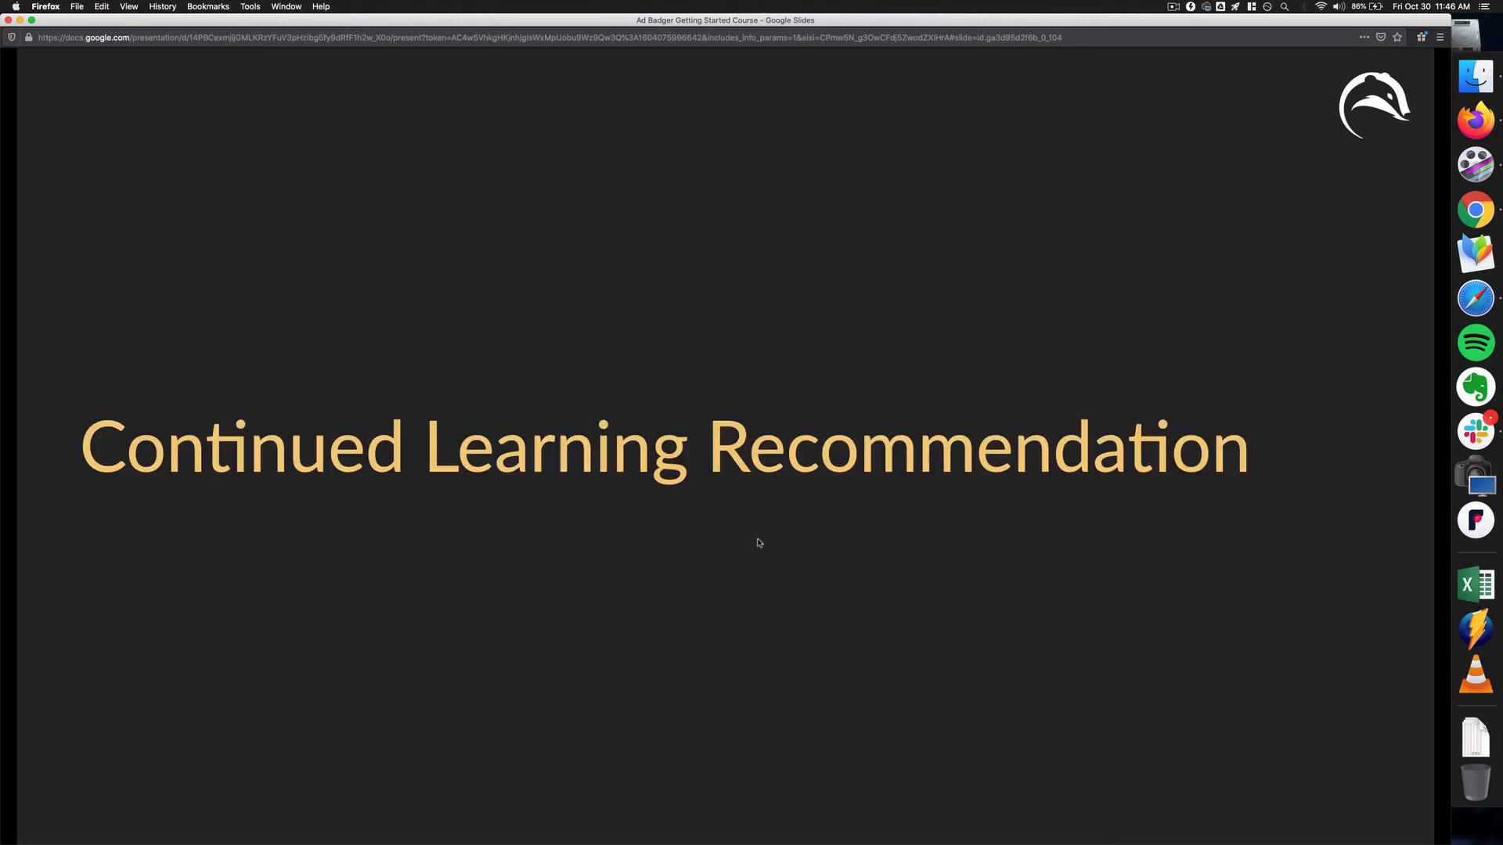
{"action": "mouse_move", "coordinate": [748, 553]}
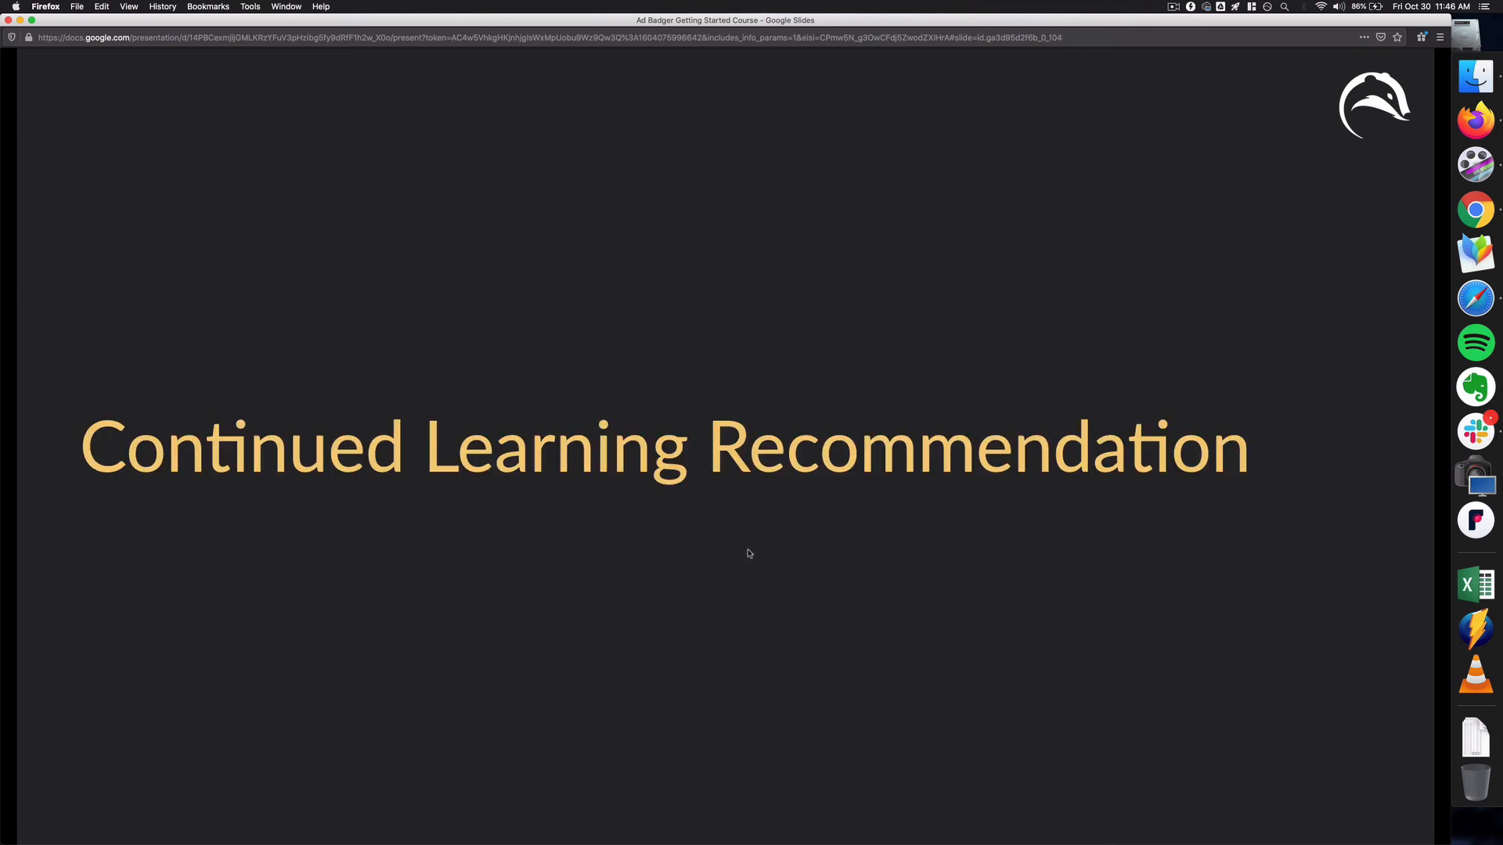
{"action": "key", "text": "right"}
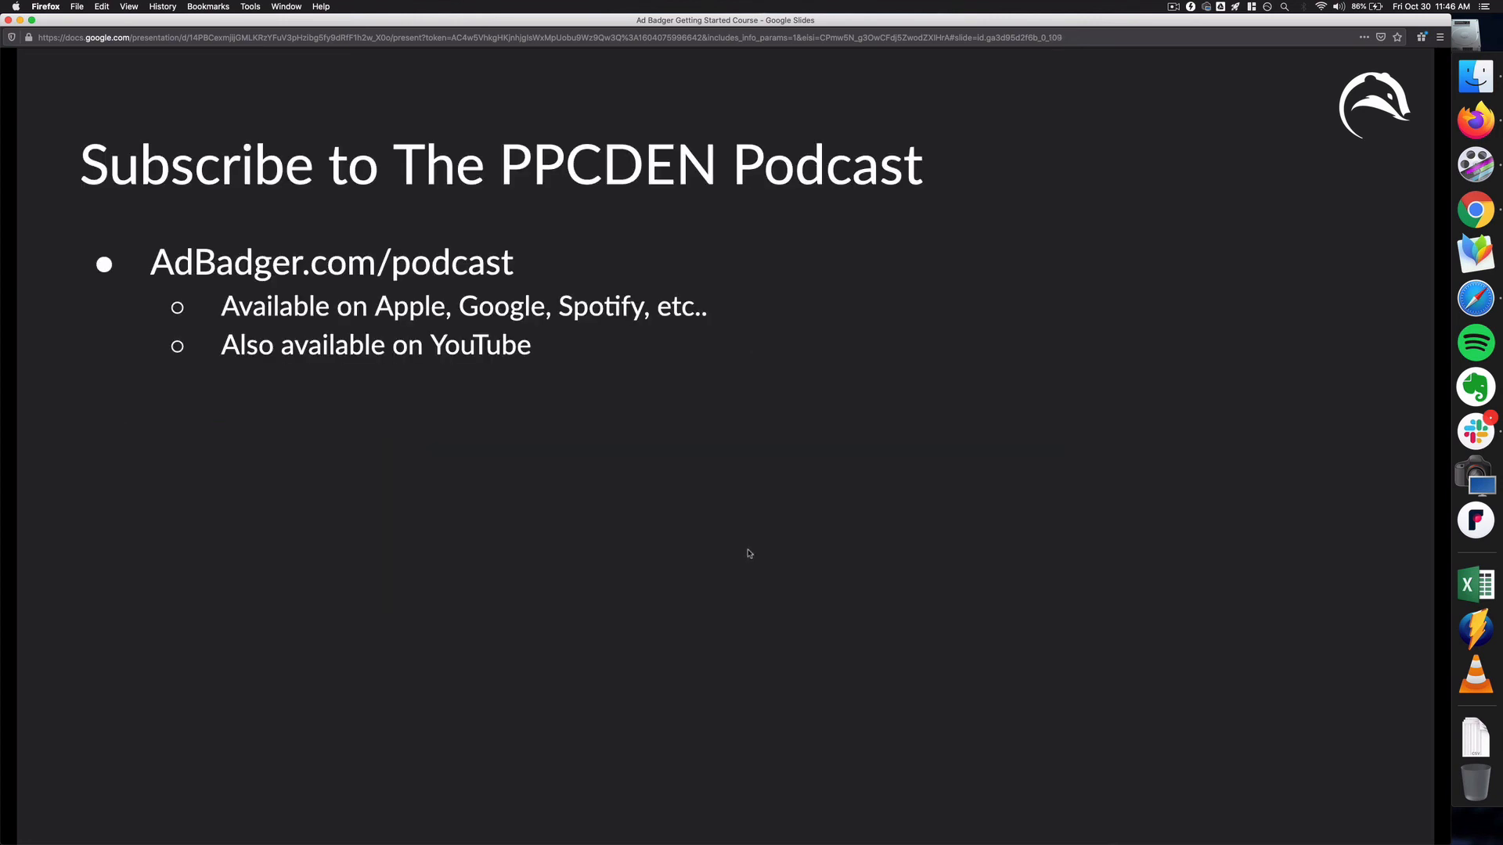
{"action": "mouse_move", "coordinate": [697, 576]}
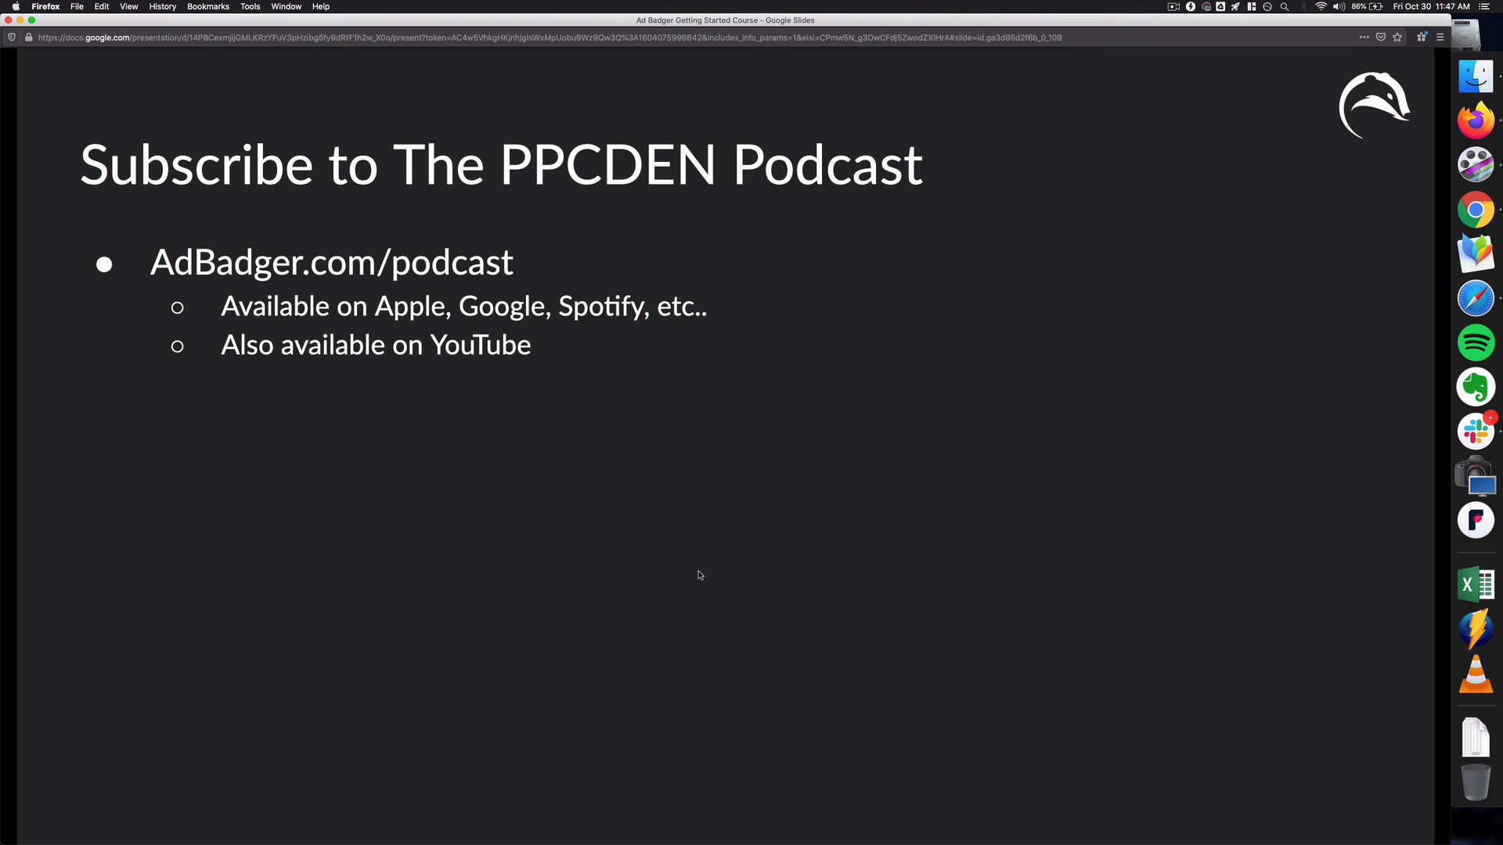
{"action": "key", "text": "right"}
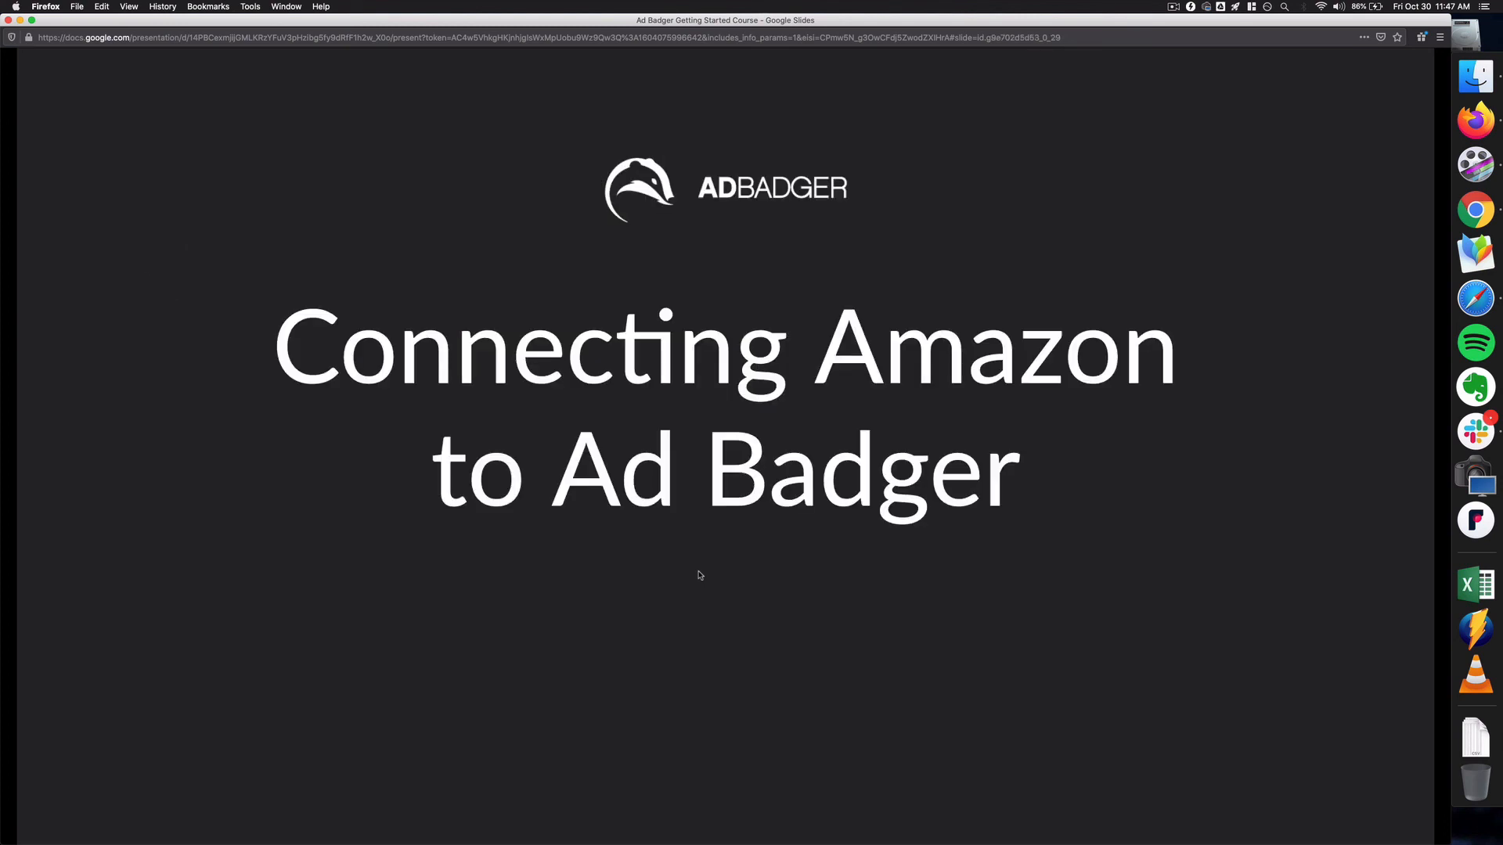
{"action": "mouse_move", "coordinate": [734, 533]}
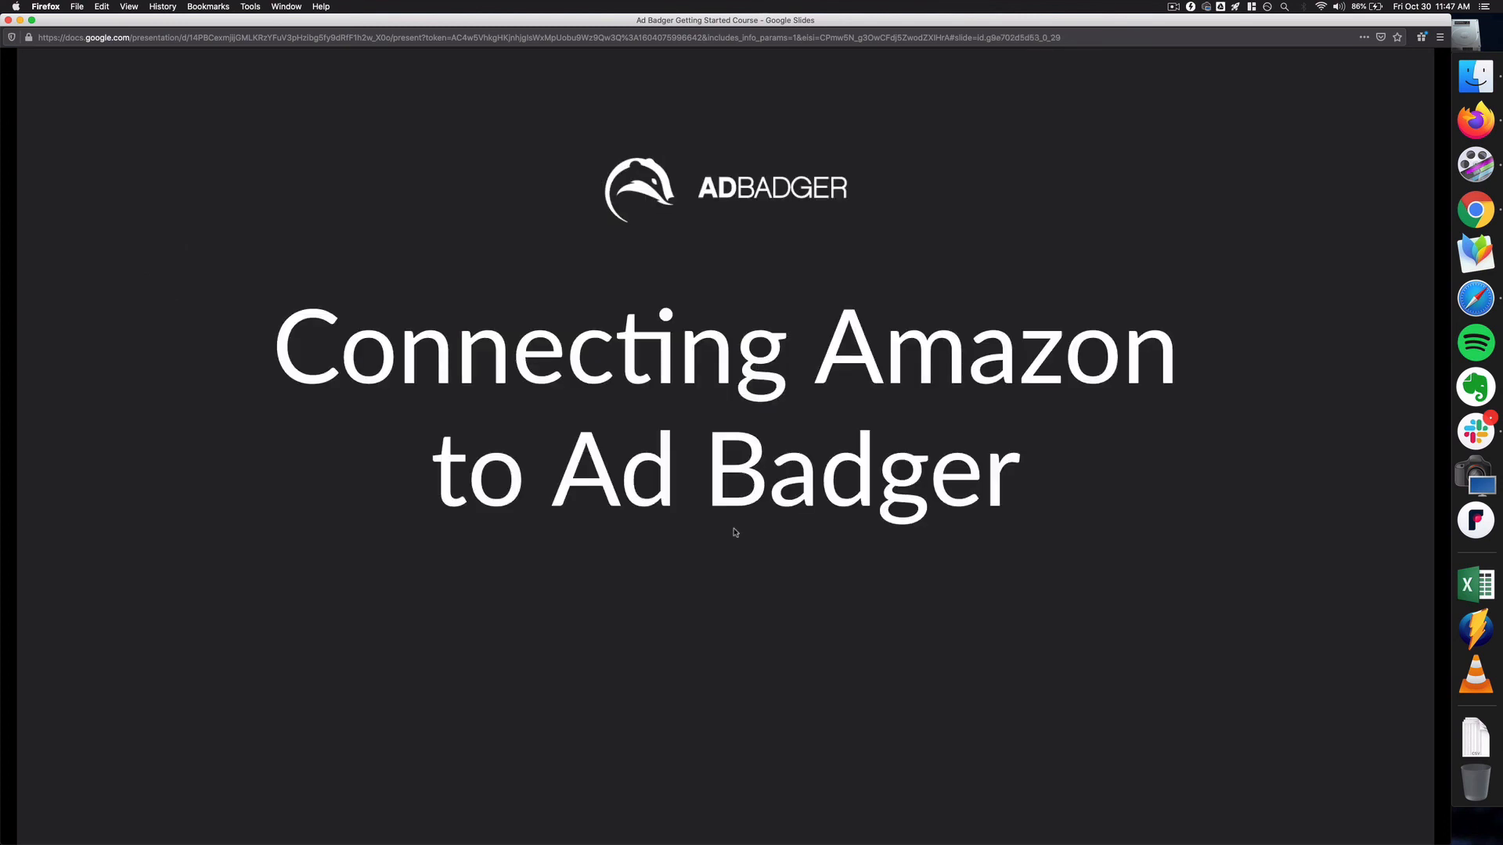